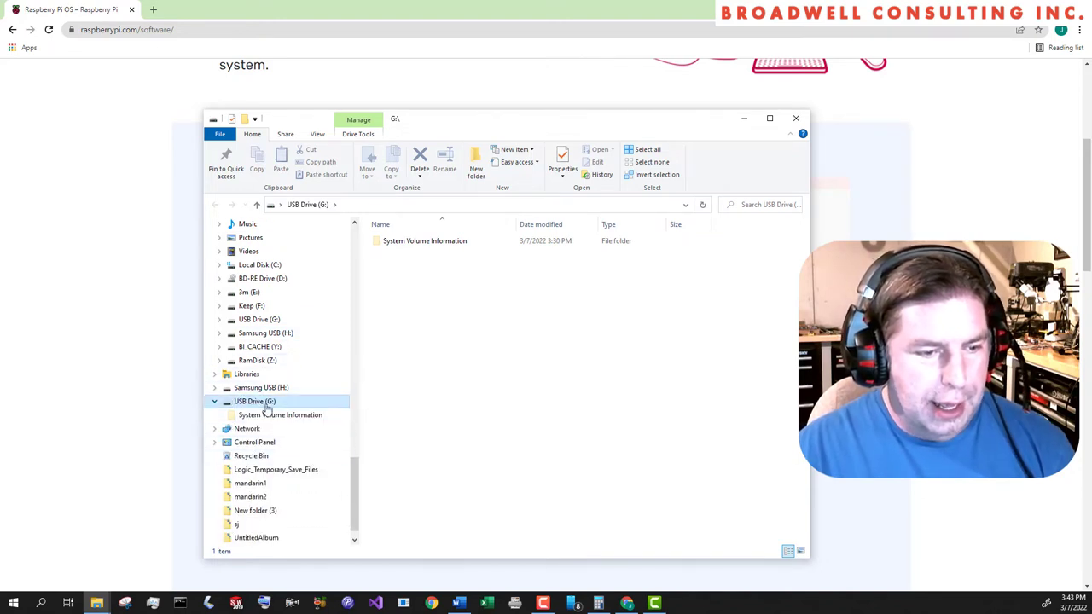
pyautogui.moveTo(765, 136)
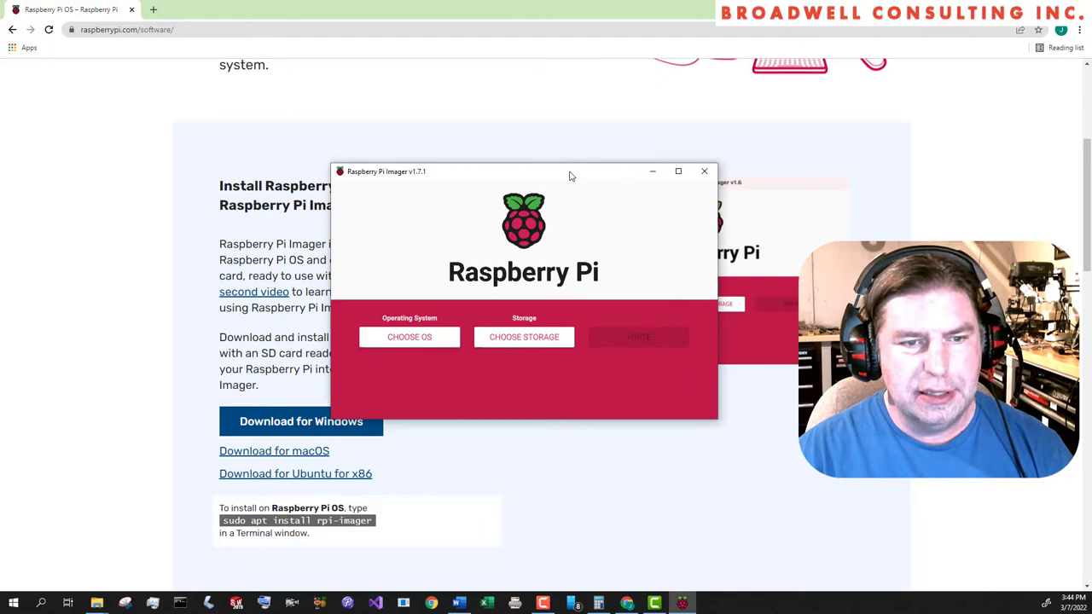
# - Choose Raspberry Pi OS (32-bit), target the 31 GB Lexar card, and start the write, confirming the erase warning
pyautogui.click(410, 338)
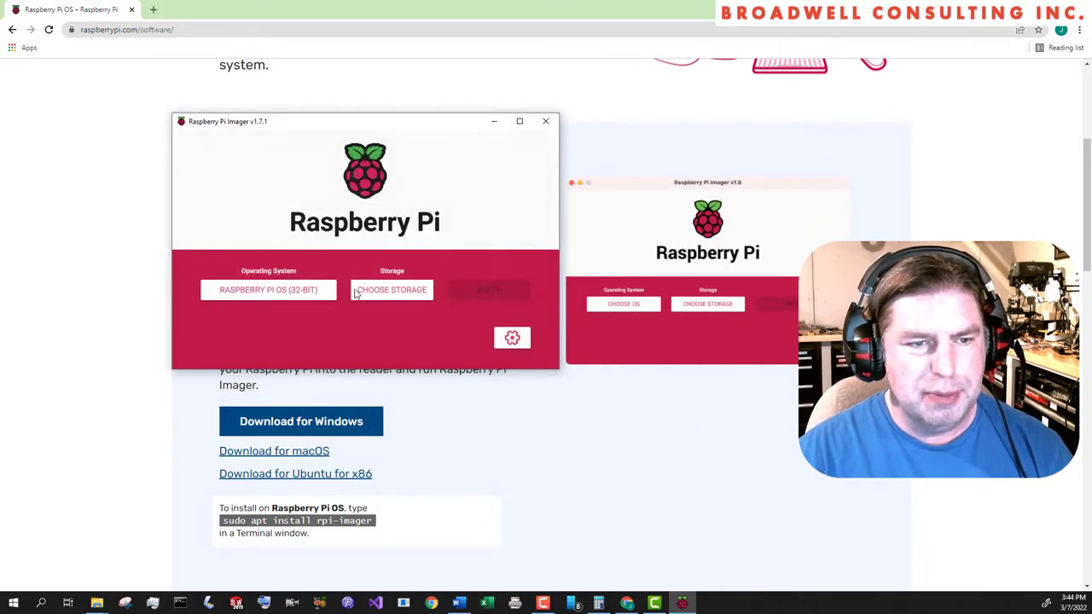
pyautogui.click(391, 290)
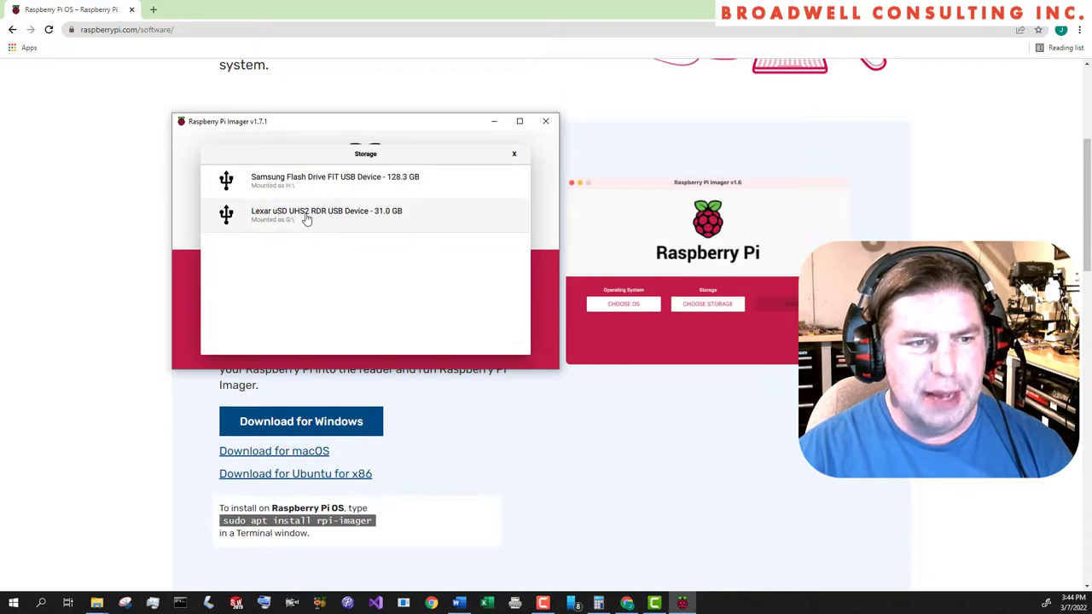
pyautogui.click(326, 215)
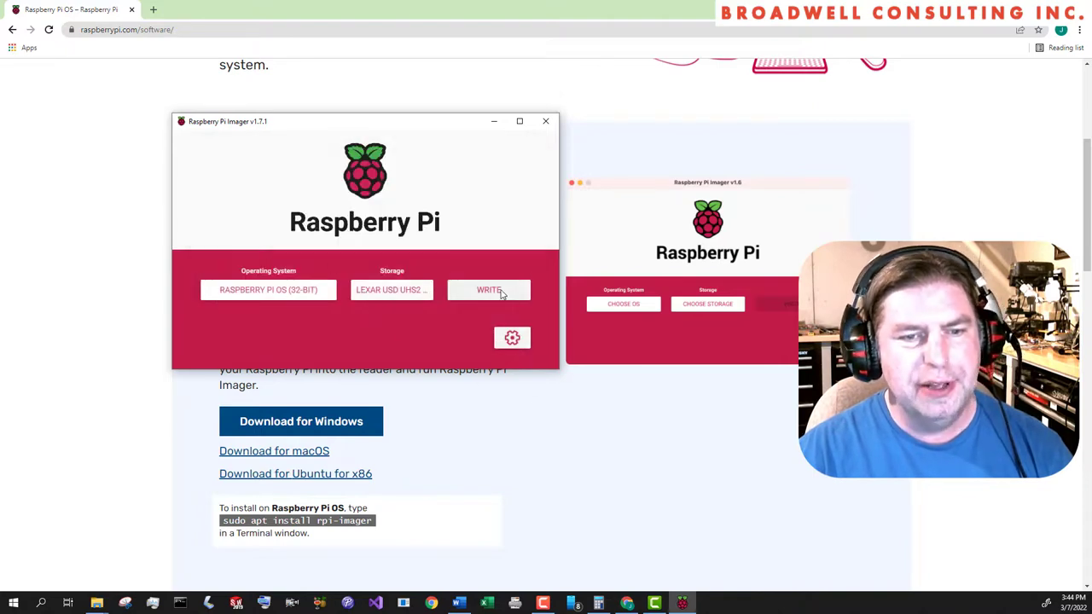
pyautogui.click(488, 290)
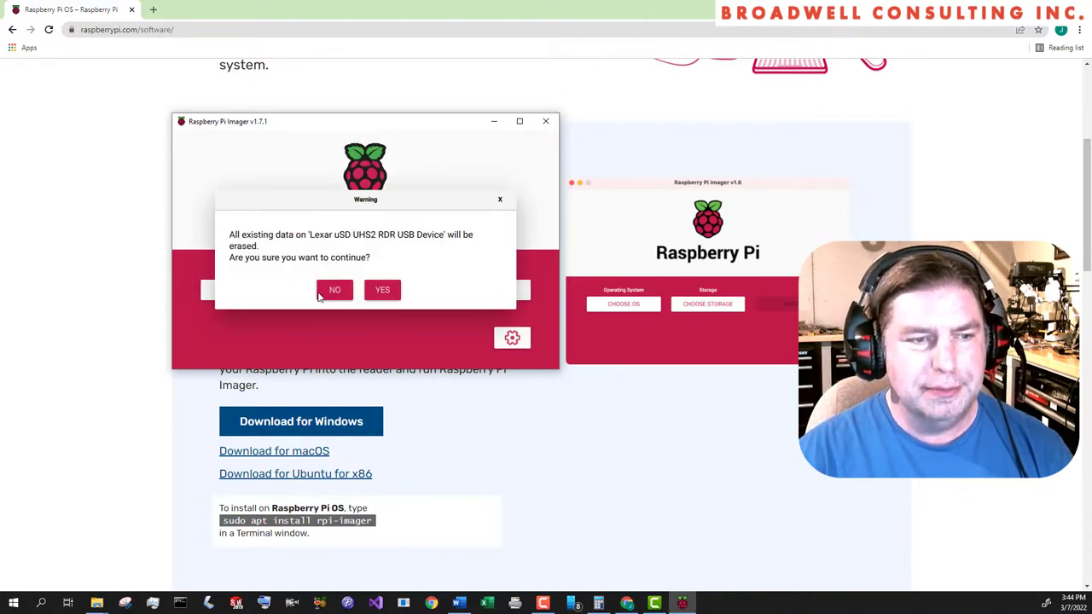
pyautogui.click(383, 290)
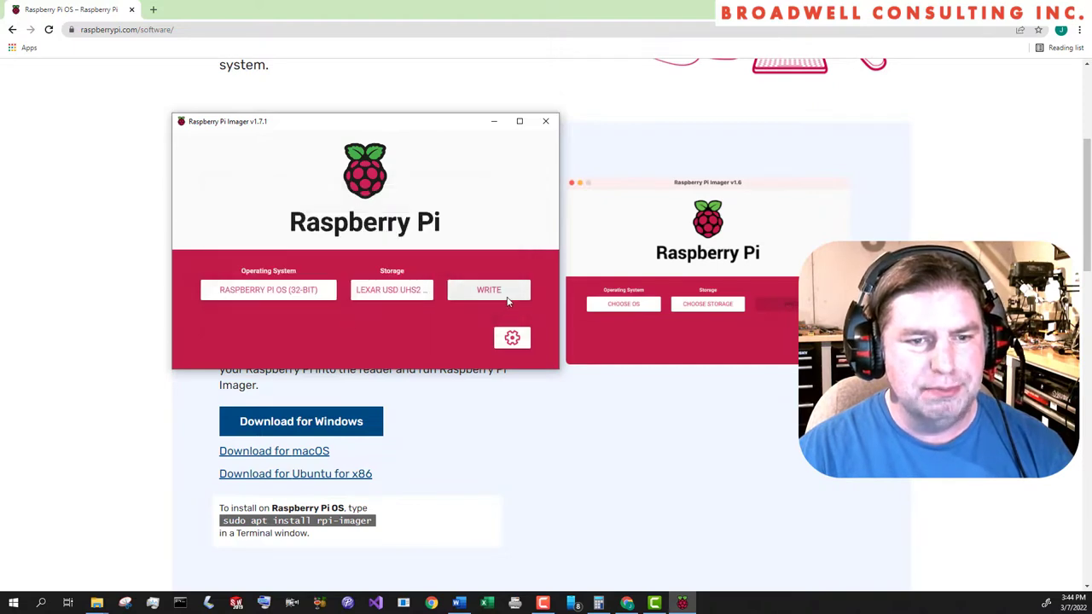
pyautogui.click(488, 290)
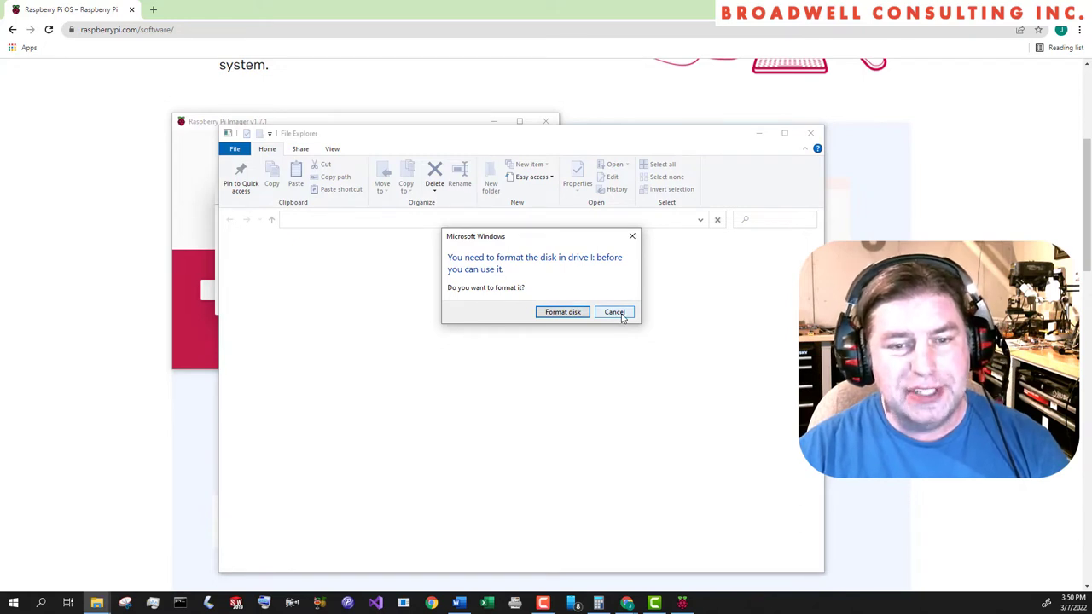
# - Cancel Windows' format prompts for both unreadable card partitions
pyautogui.click(614, 312)
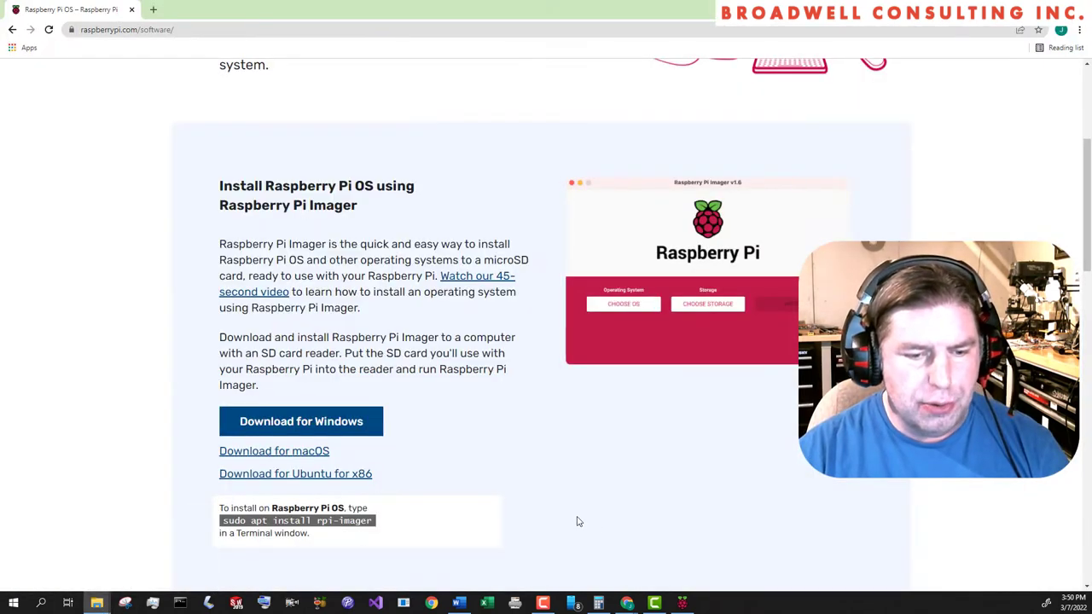
pyautogui.click(92, 603)
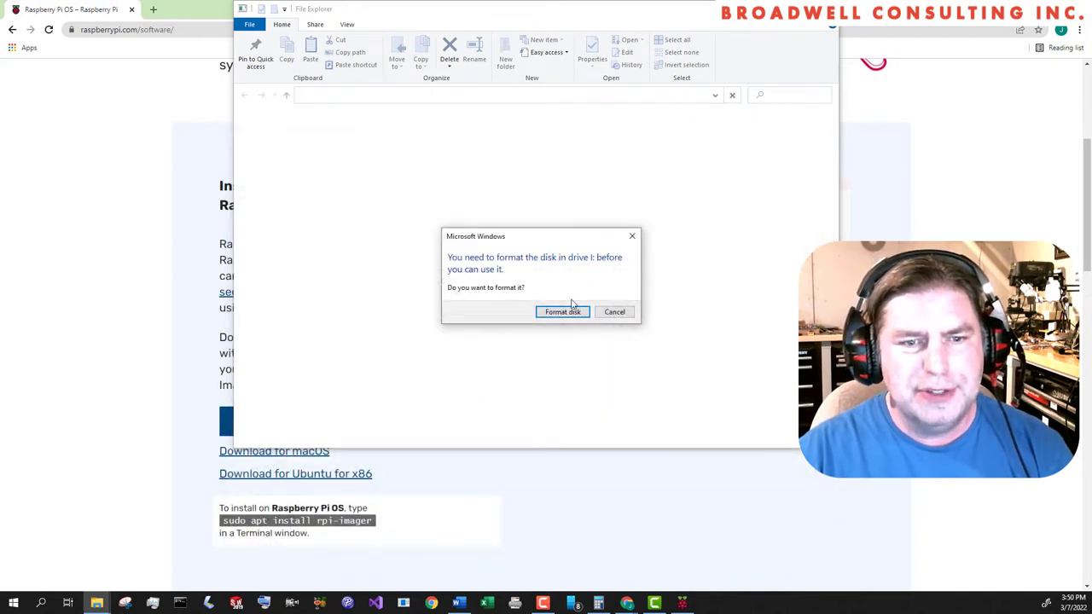
pyautogui.click(615, 311)
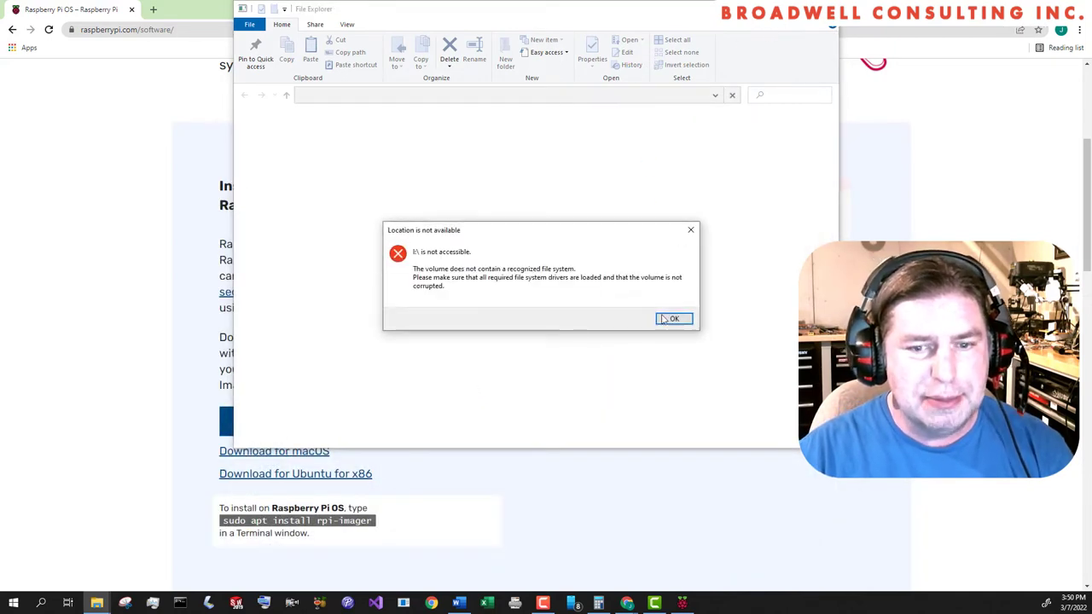
# - Dismiss the 'drive is not accessible' warning for the card
pyautogui.click(674, 319)
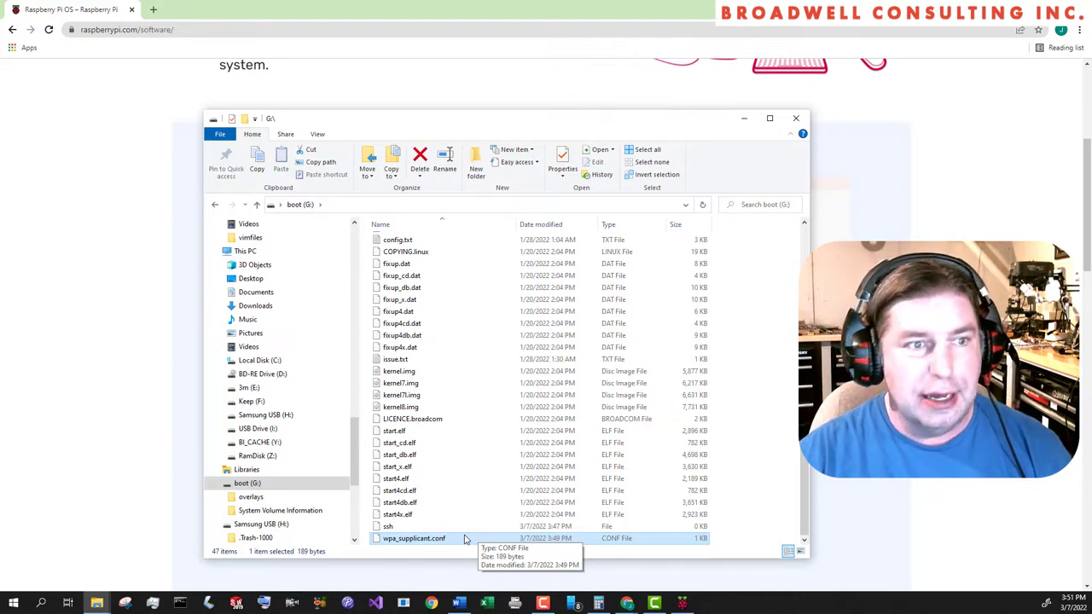
pyautogui.moveTo(501, 99)
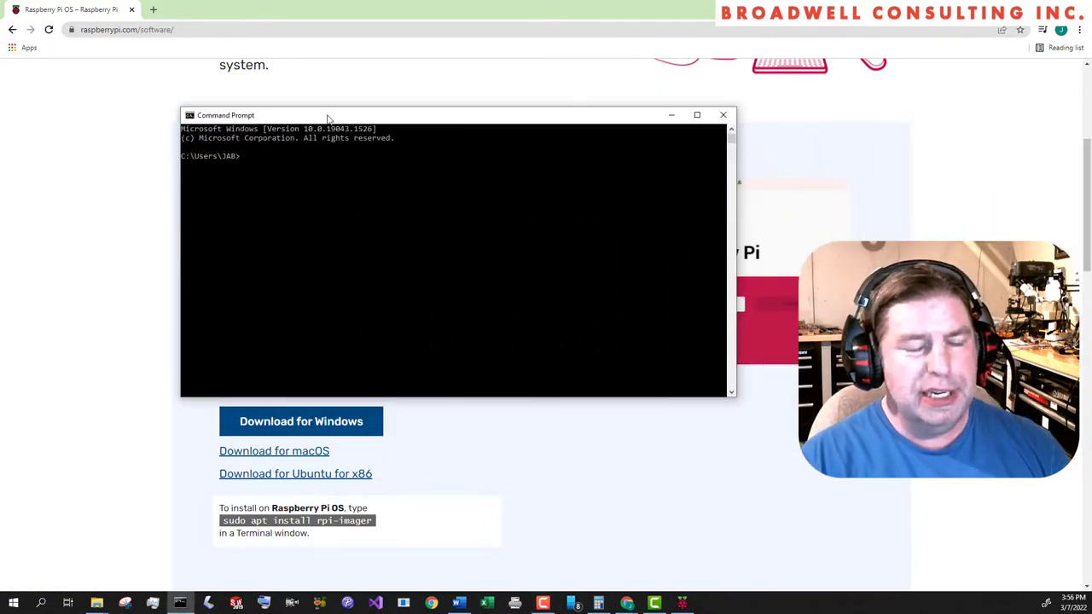
# - Ping raspberrypi from Command Prompt to confirm it answers on the network
pyautogui.write('ping raspberrypi')
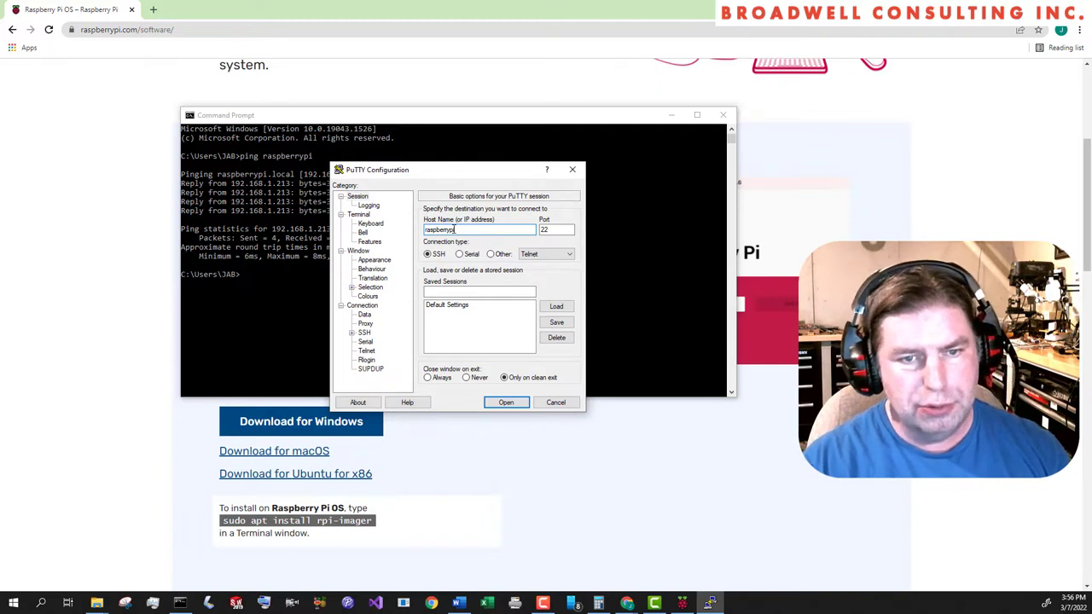
# - Start the SSH session to raspberrypi and log in as pi
pyautogui.click(556, 403)
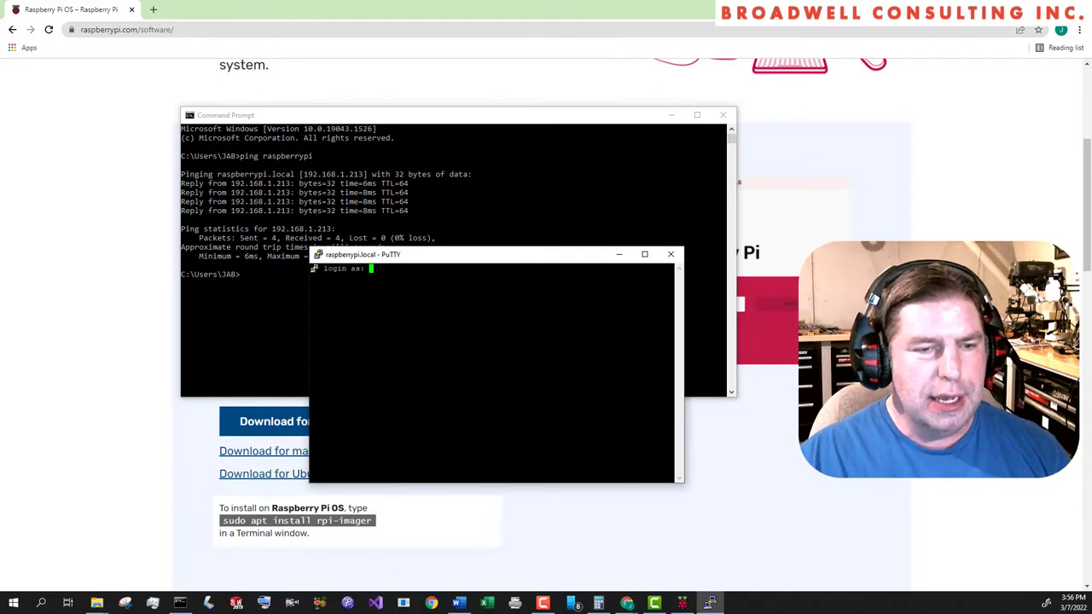
pyautogui.write('pi')
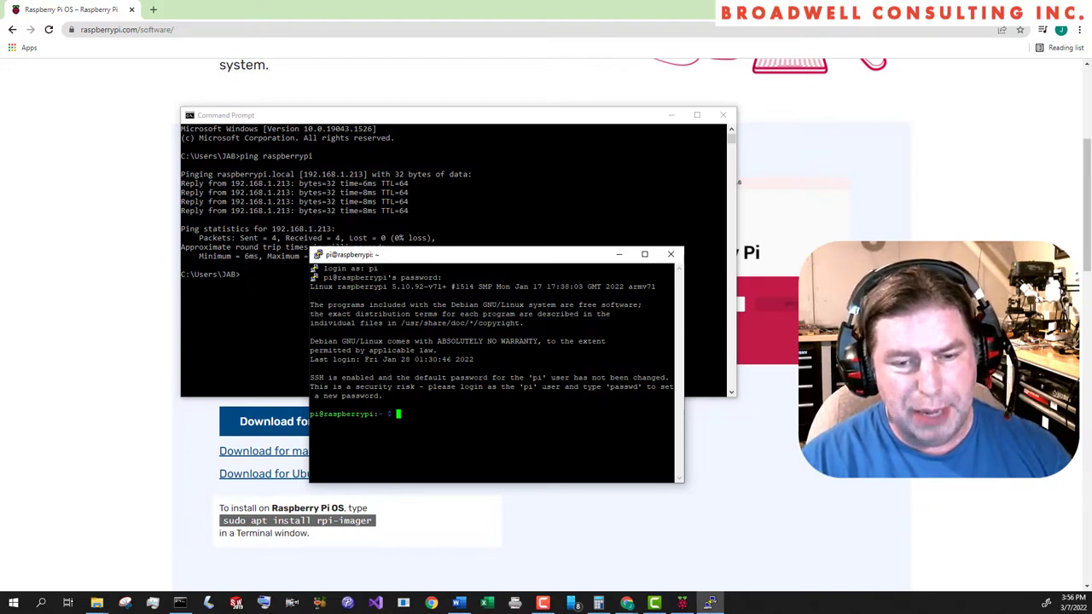
# - Run passwd and submit a new password for the pi user
pyautogui.write('passwd')
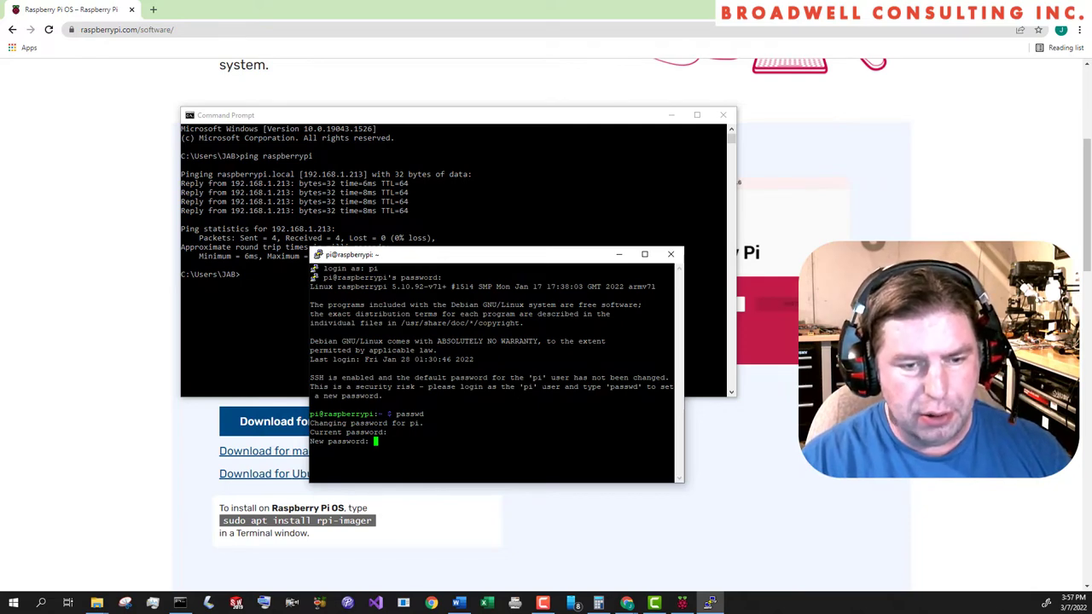
pyautogui.press('Enter')
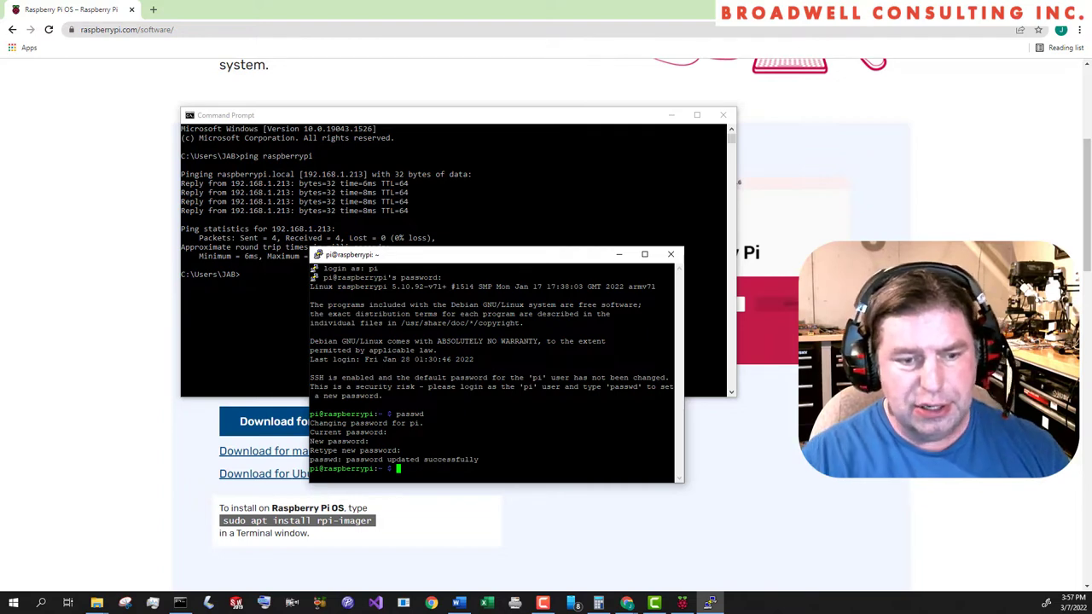
# - Refresh the package lists with sudo apt-get update
pyautogui.write('sudo ap-get update')
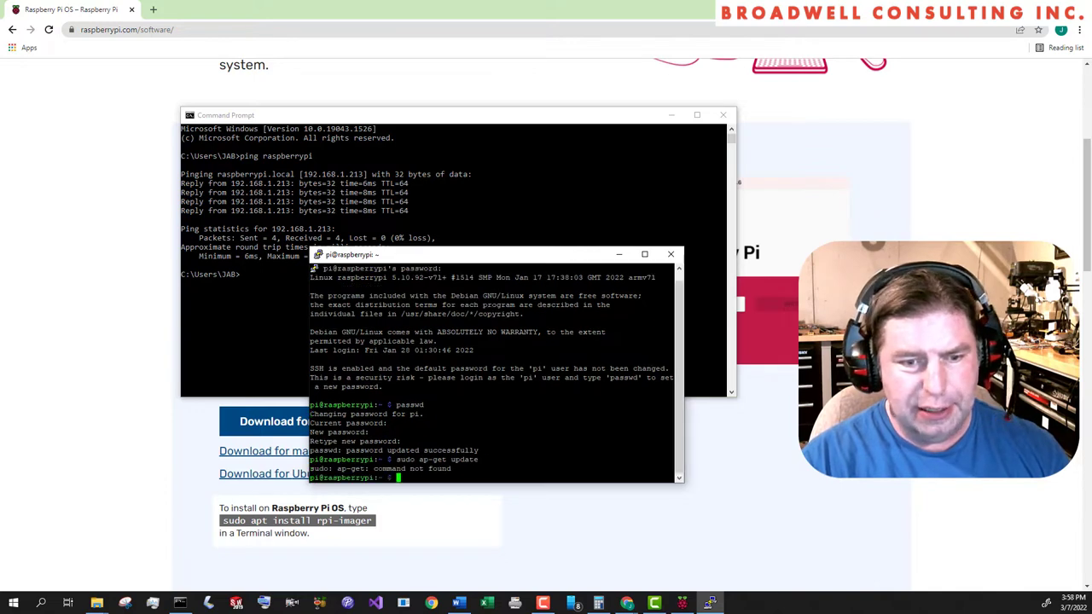
pyautogui.write('sudo apt-get u')
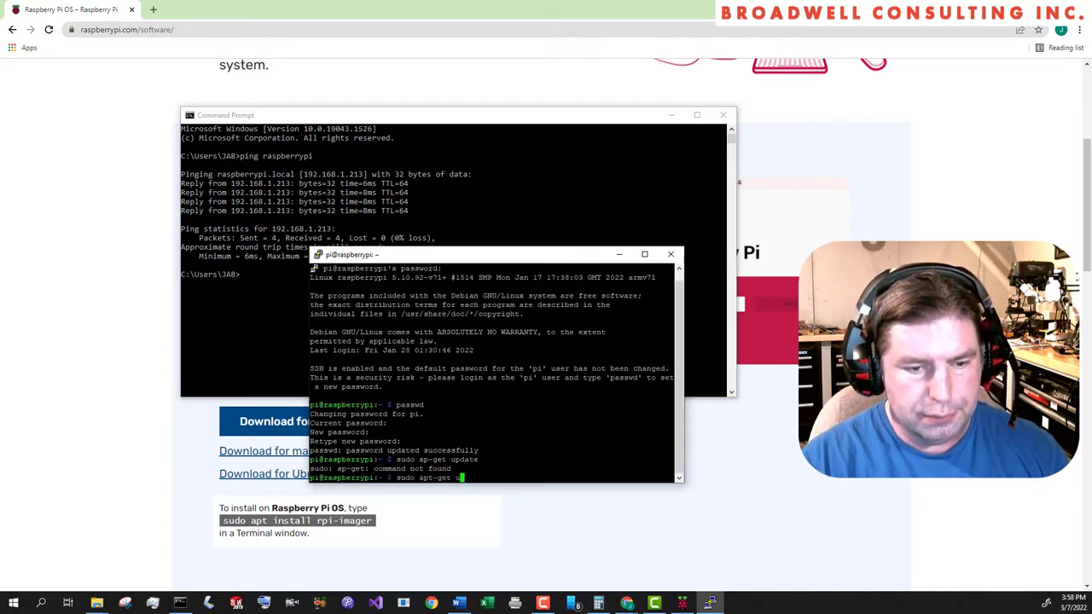
pyautogui.press('Return')
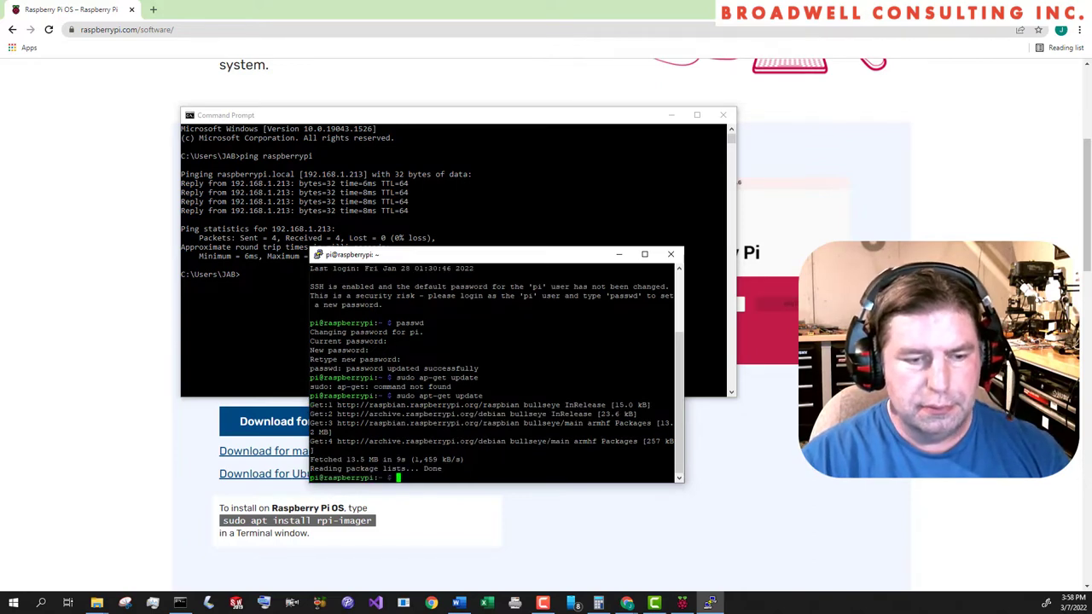
# - Upgrade installed packages with sudo apt-get upgrade
pyautogui.write('sudo apt-get u')
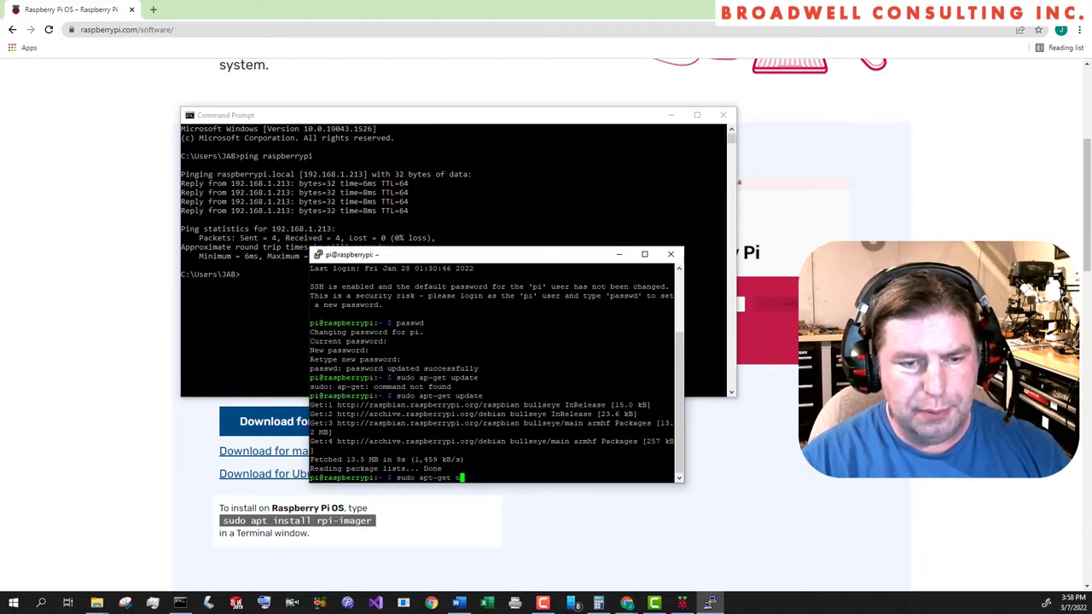
pyautogui.write('pgrade')
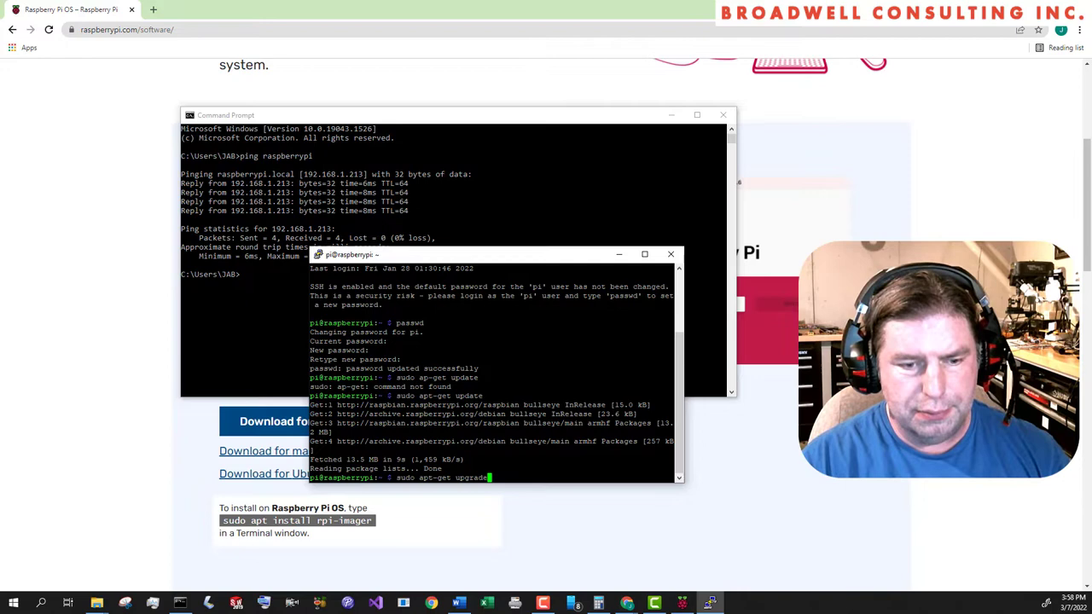
pyautogui.press('Return')
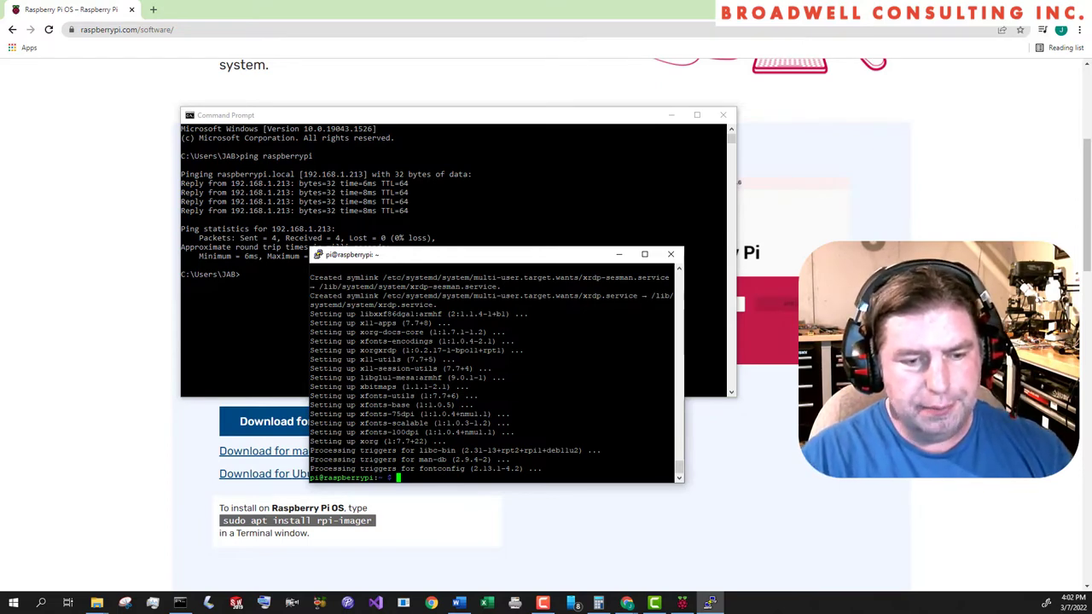
# - Create a new user account with sudo adduser and set its password
pyautogui.write('sudo')
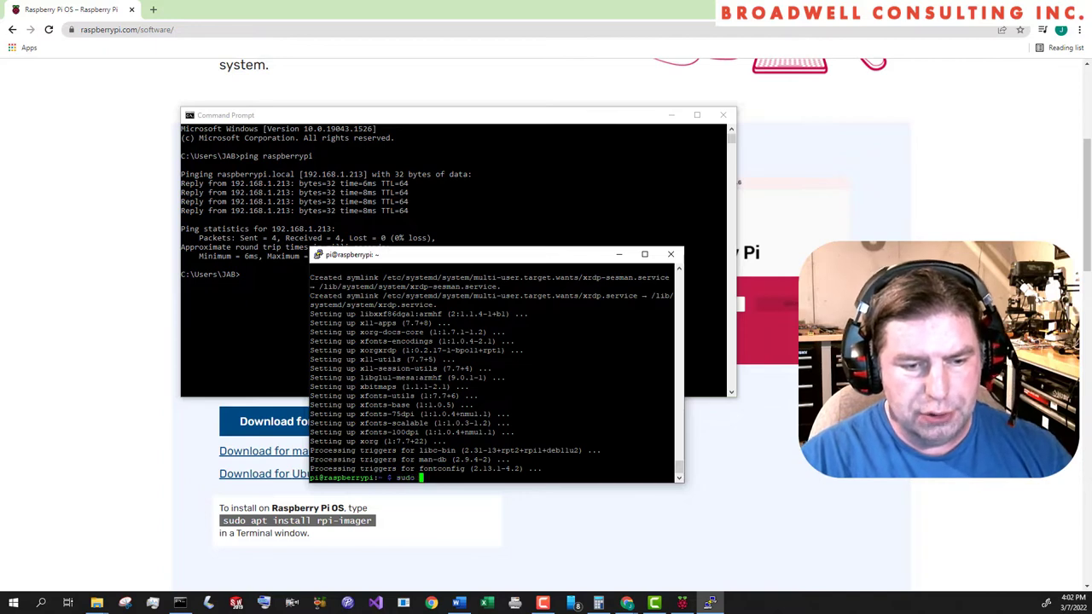
pyautogui.write('adduser')
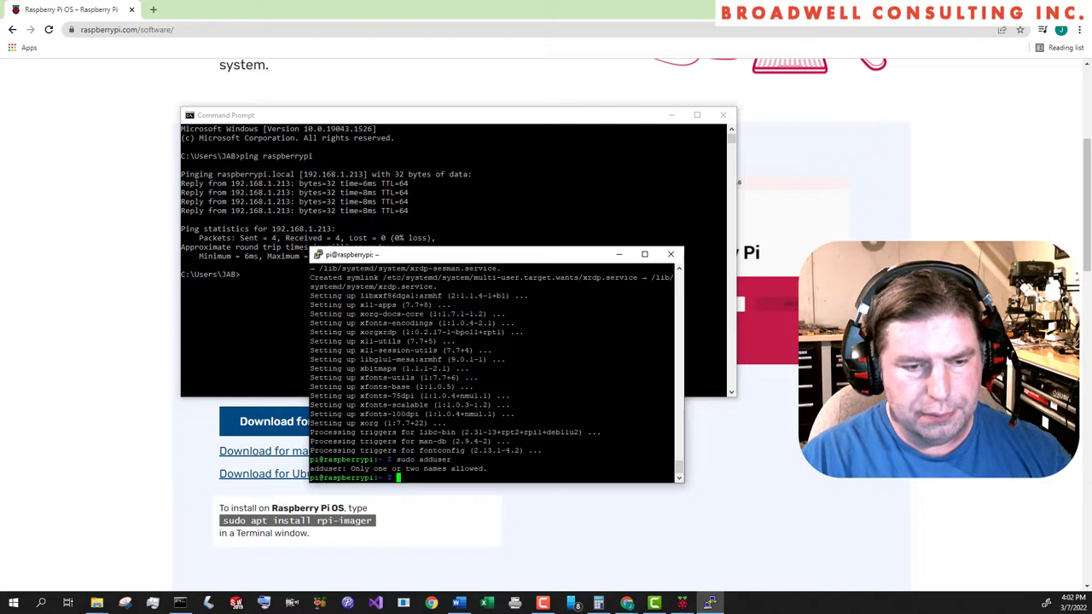
pyautogui.write('sudo adduser jon')
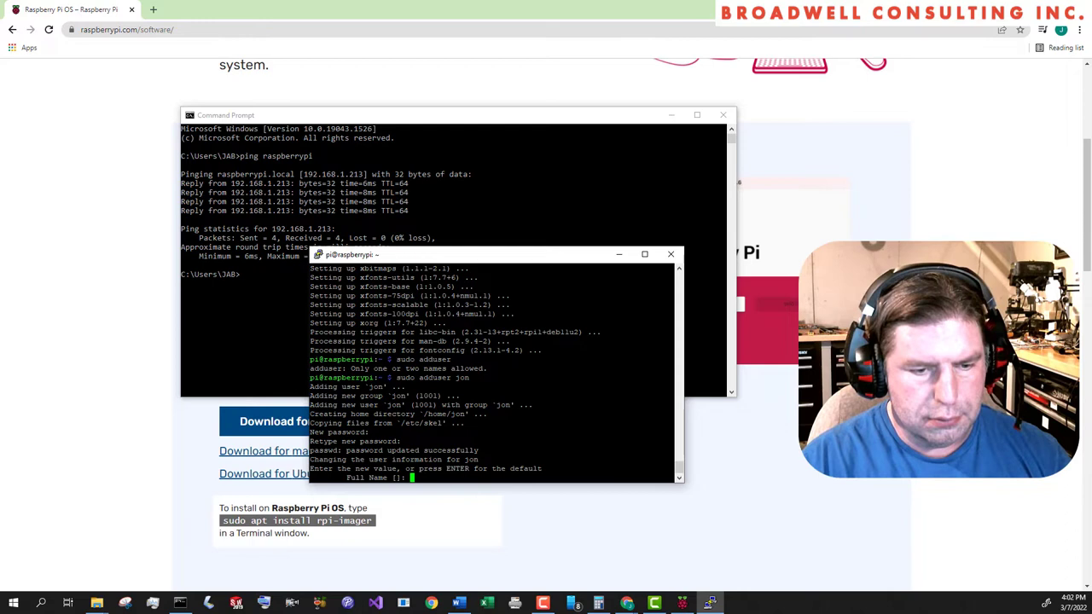
# - Skip the new user's optional details, then back out of saving sudoers in visudo
pyautogui.press('Enter')
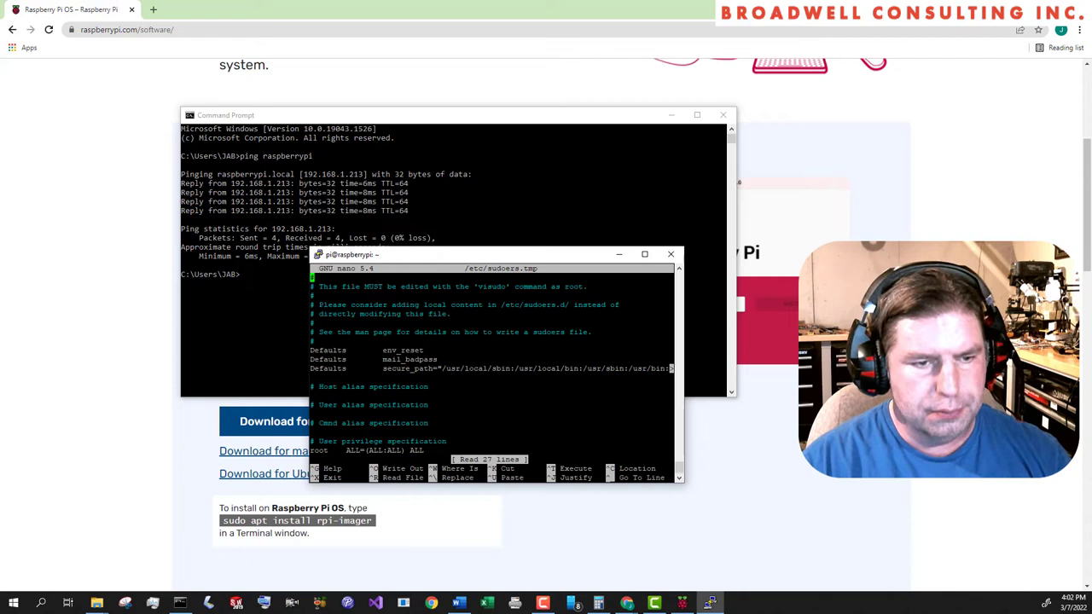
pyautogui.press('ctrl+o')
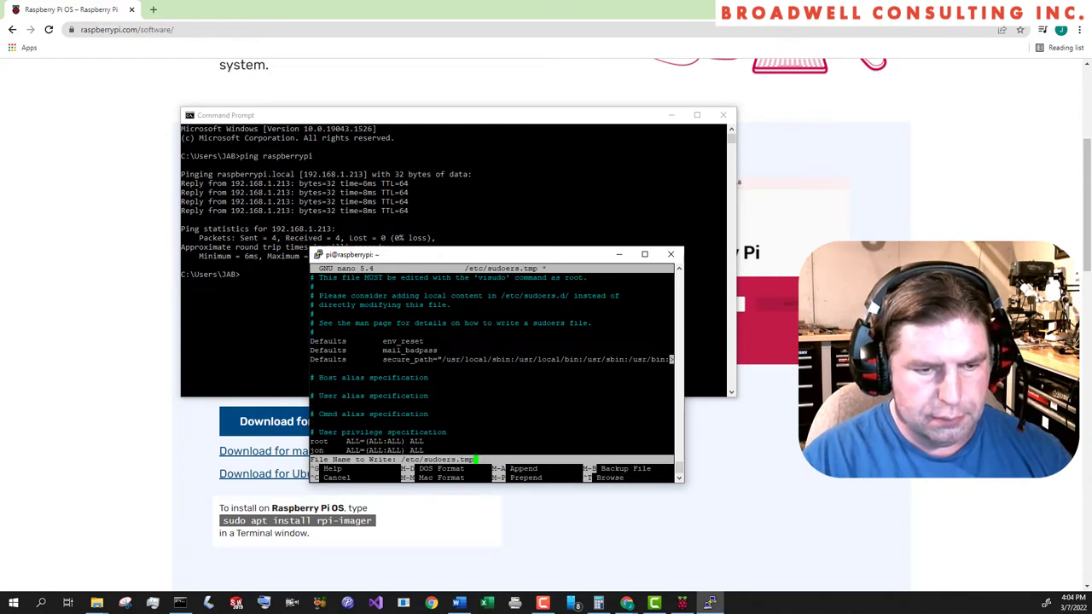
pyautogui.press('Enter')
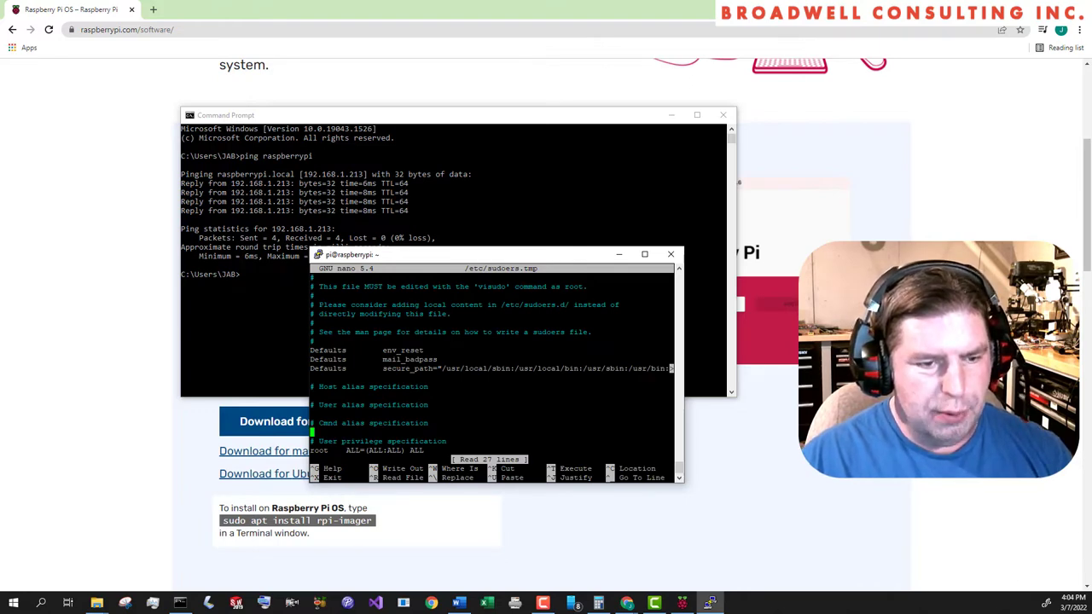
pyautogui.scroll(-3)
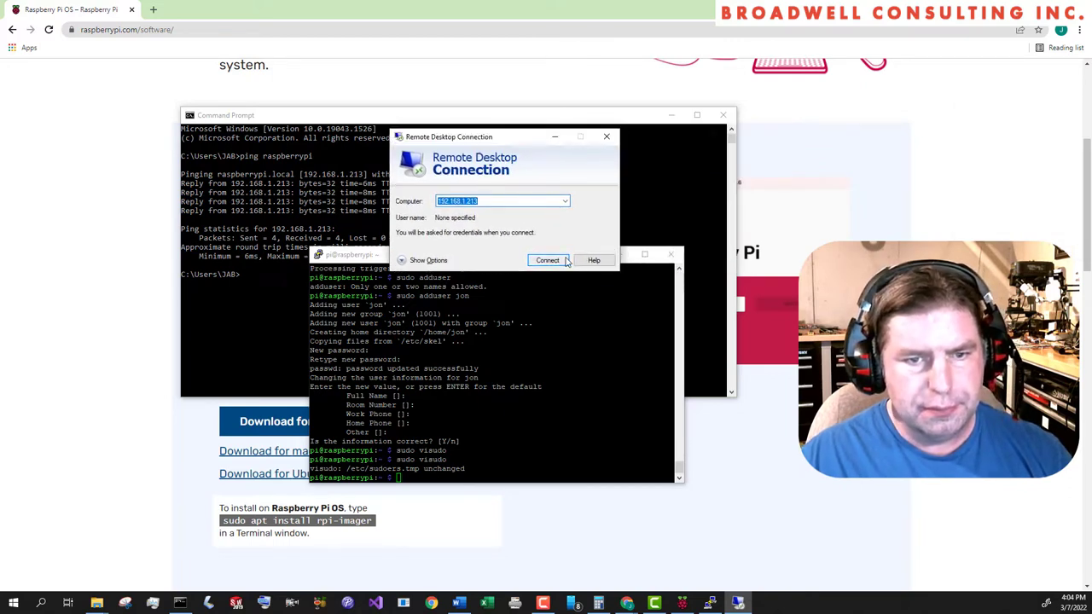
# - Connect via Remote Desktop, accept the certificate, and log in to xrdp as jon
pyautogui.click(547, 259)
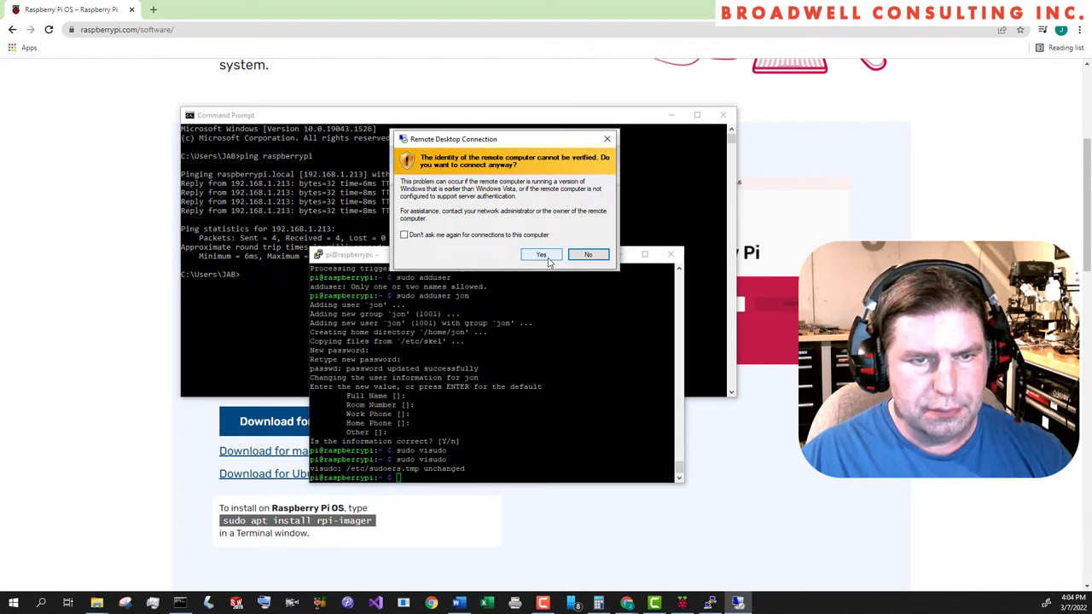
pyautogui.click(541, 254)
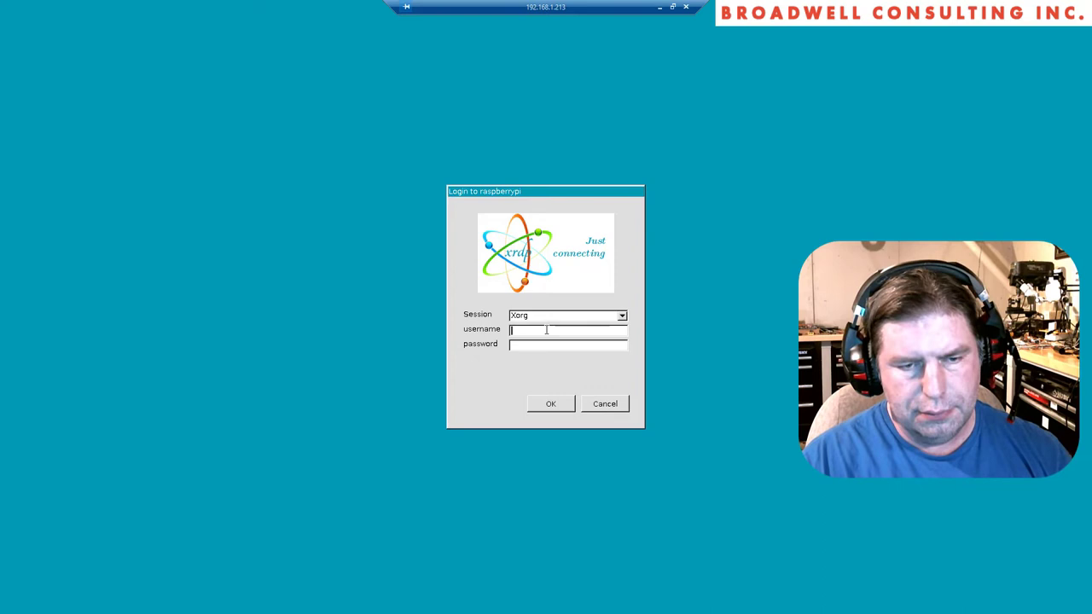
pyautogui.write('jon')
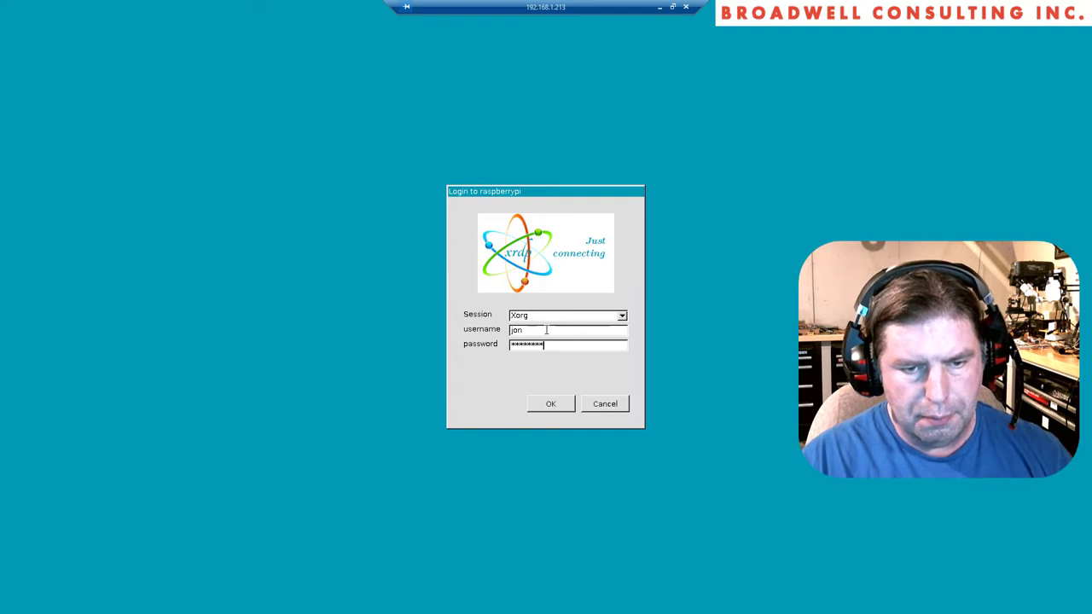
pyautogui.click(549, 403)
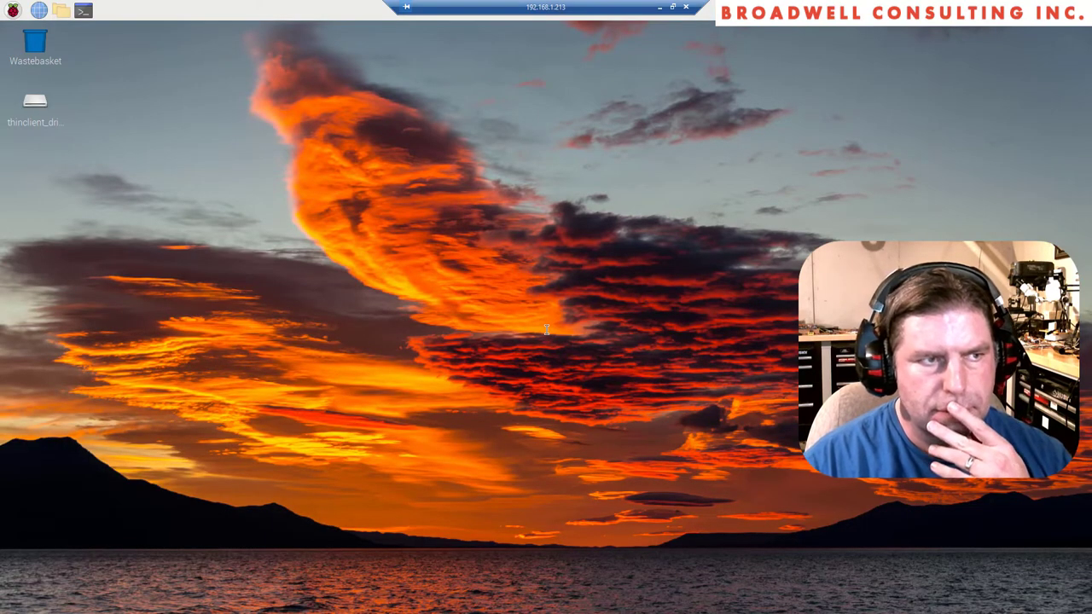
pyautogui.moveTo(200, 79)
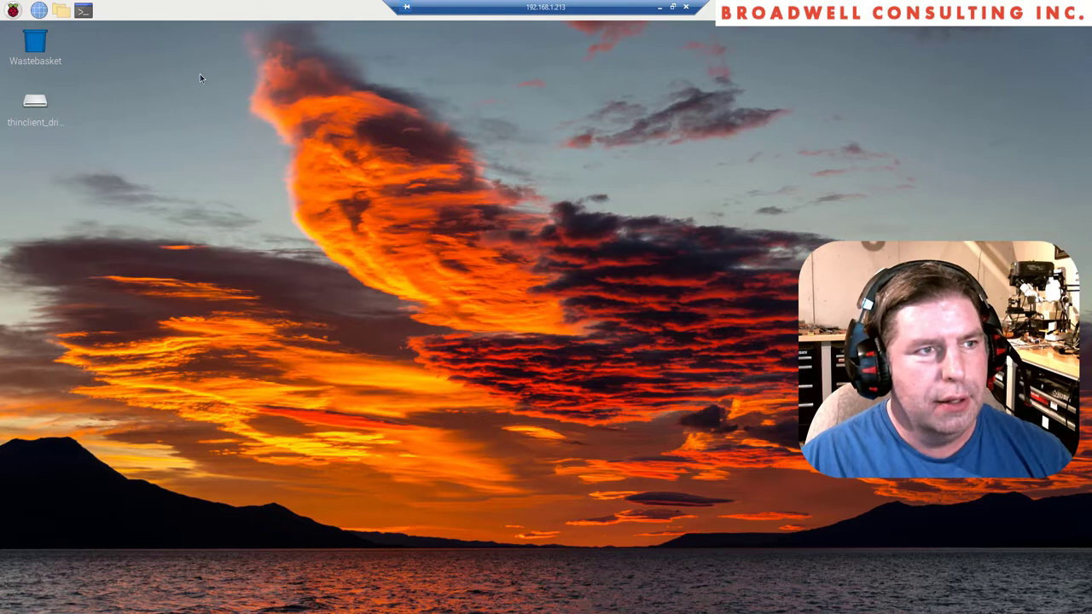
# - Launch LXTerminal on the Pi and confirm the new user passes the sudo ls check
pyautogui.click(83, 10)
pyautogui.write('sudo ls')
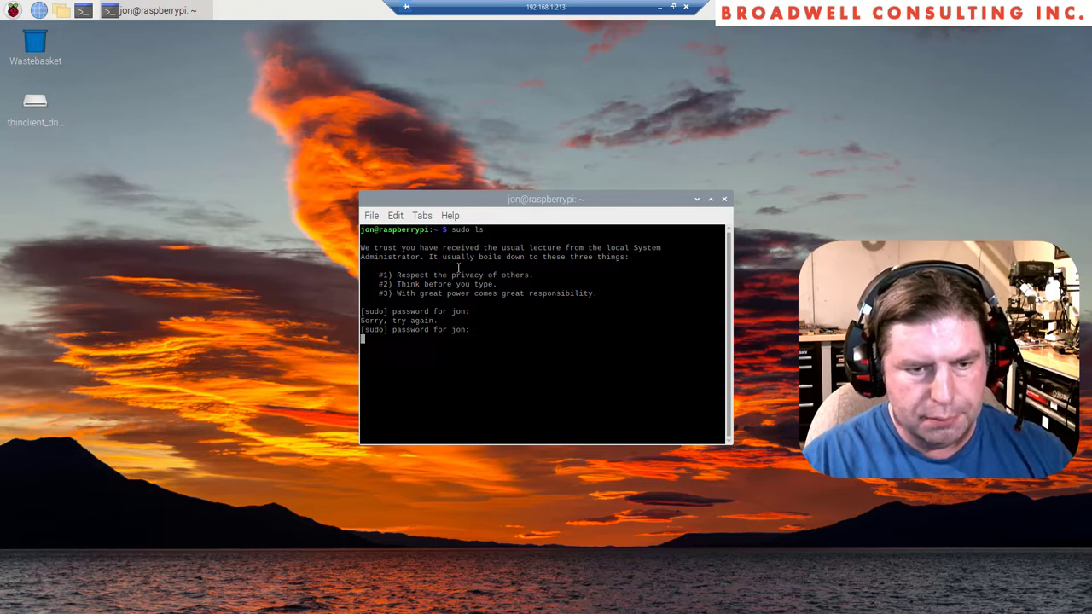
pyautogui.press('Return')
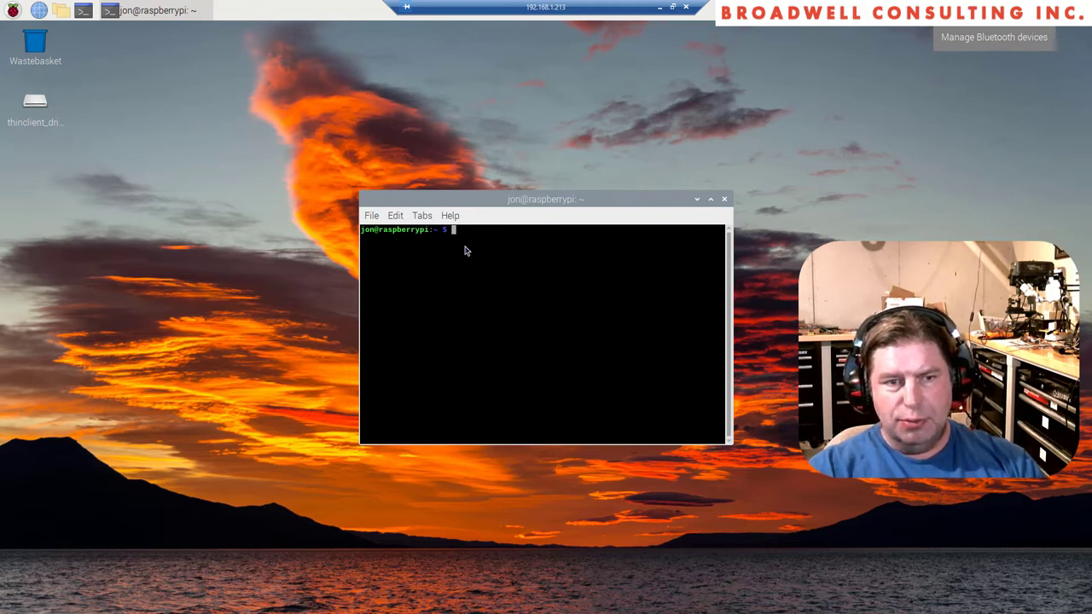
# - Fetch joan2937/pigpio master.zip from GitHub with wget and begin the unzip command
pyautogui.write('wget')
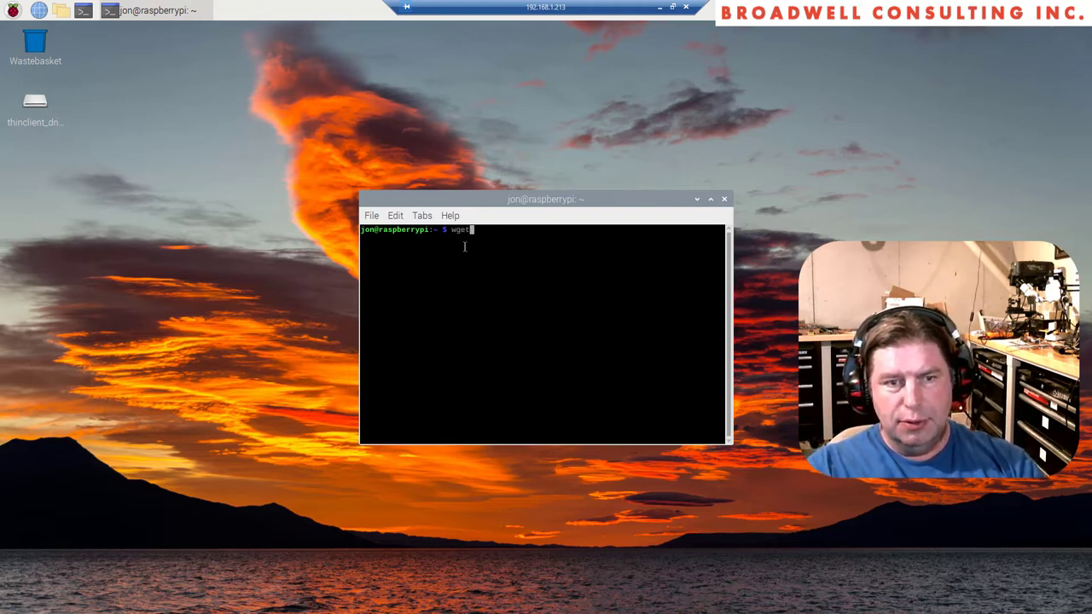
pyautogui.write('https://githu')
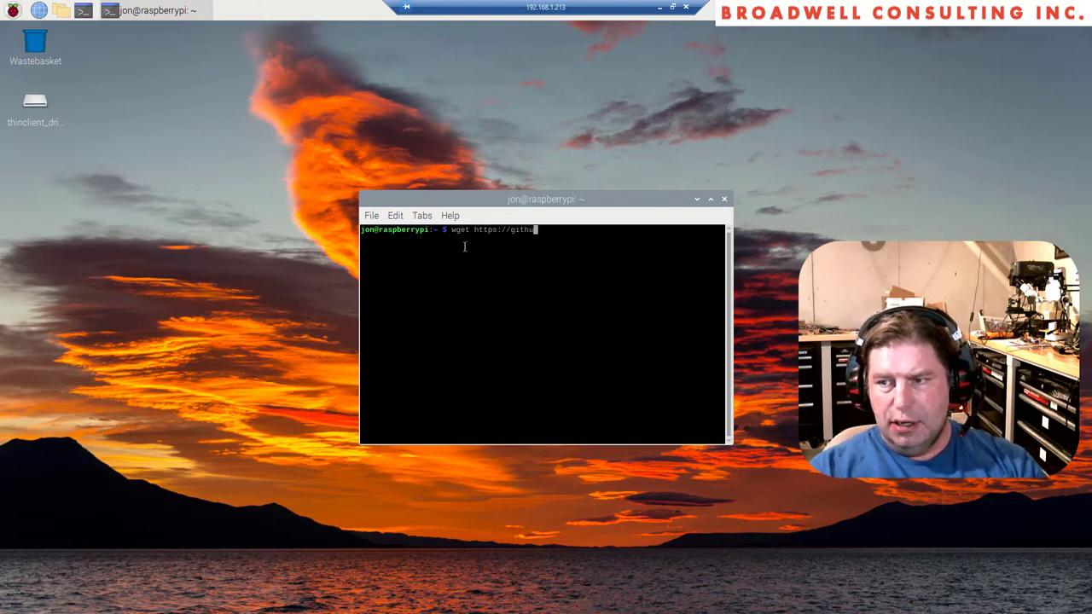
pyautogui.write('b.com/')
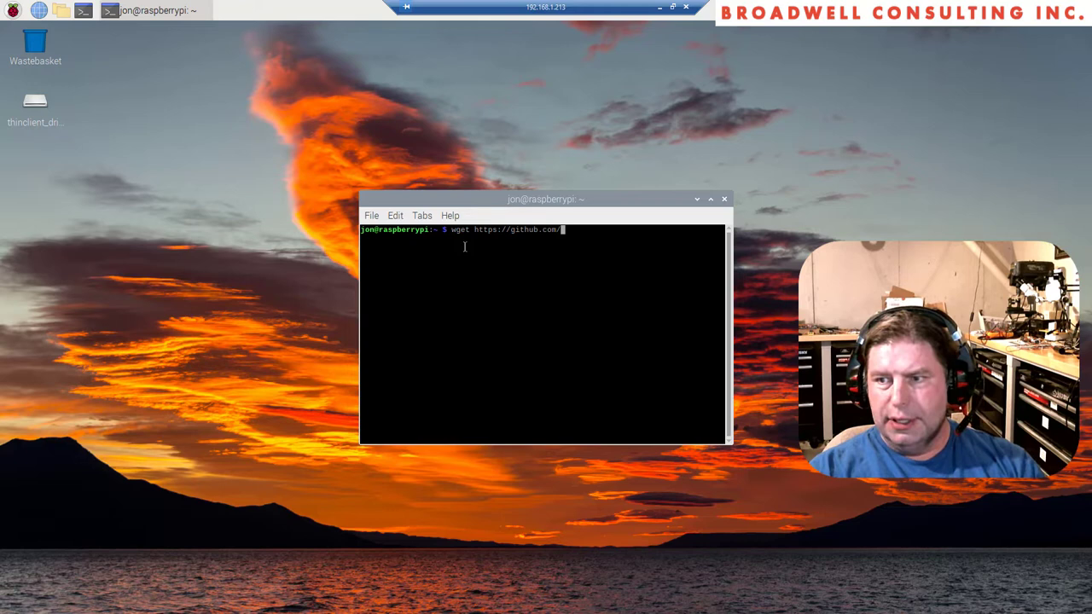
pyautogui.write('joan2937')
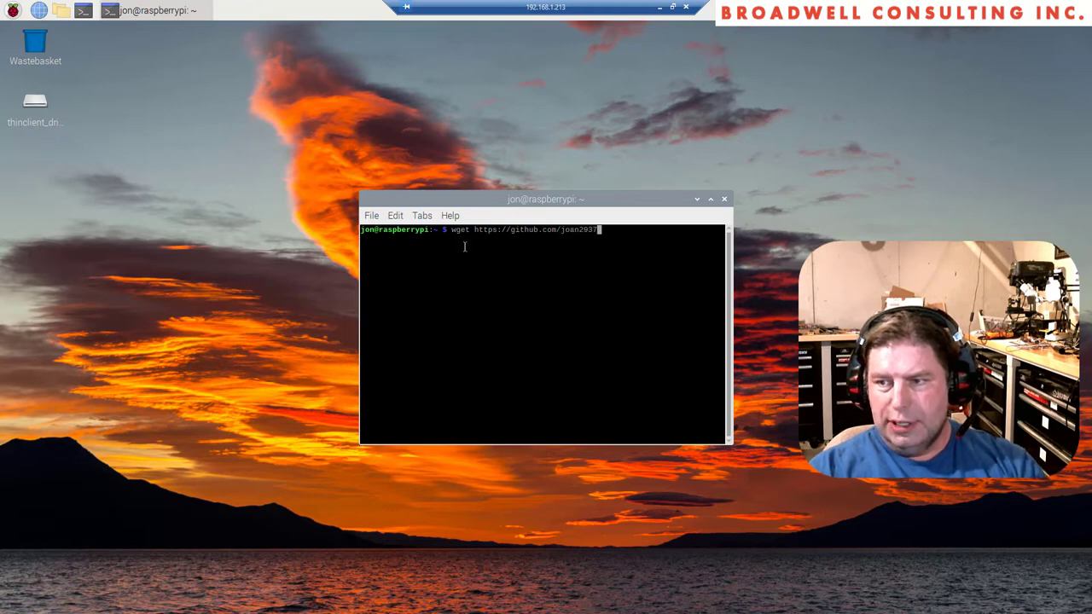
pyautogui.write('/pig')
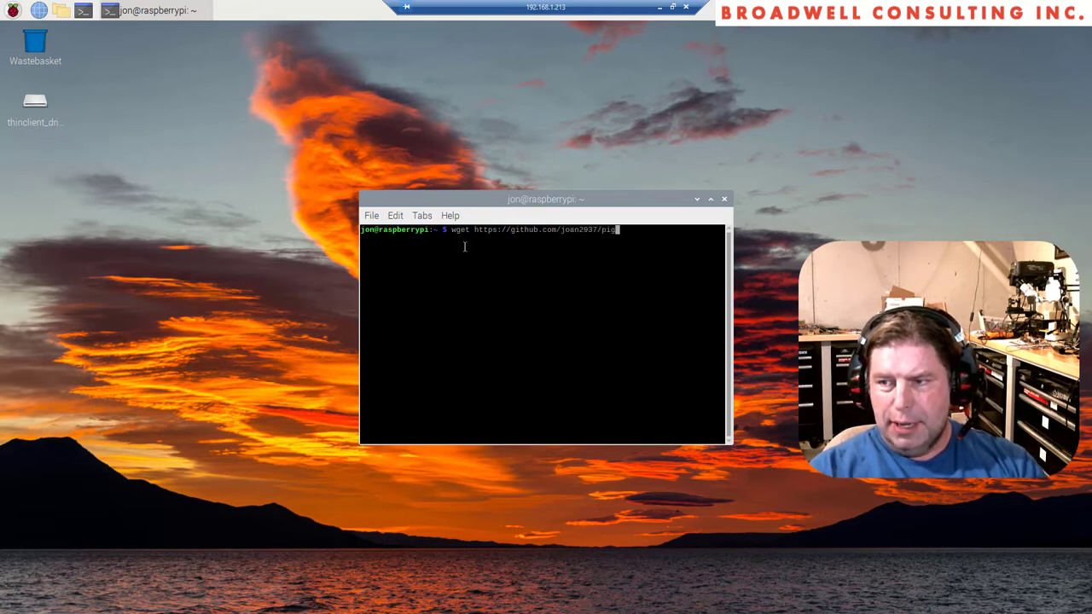
pyautogui.write('pio/archive/master.zip')
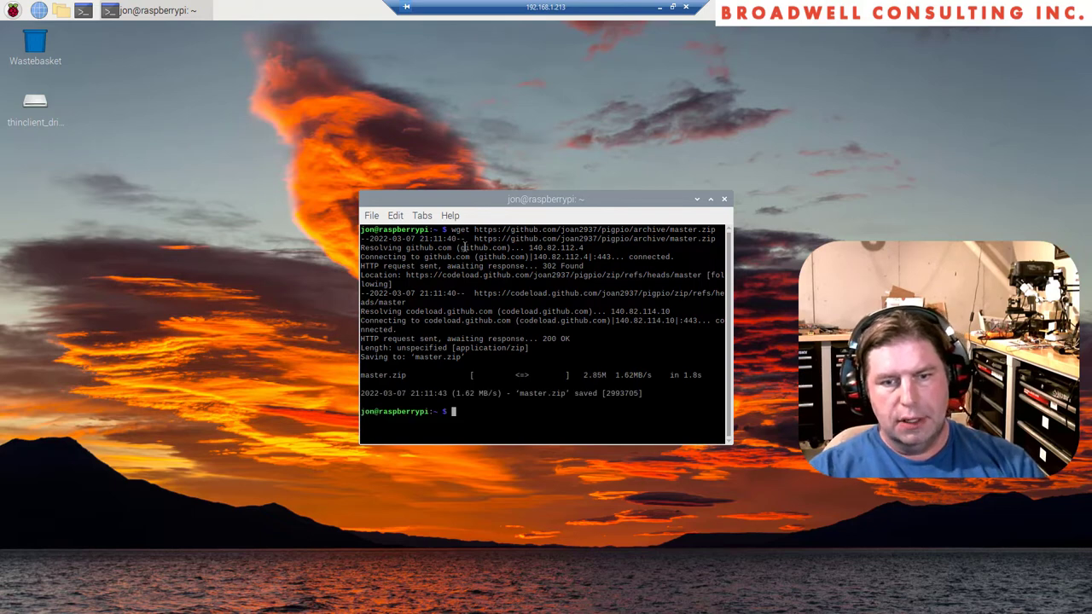
pyautogui.write('unzip master.zip')
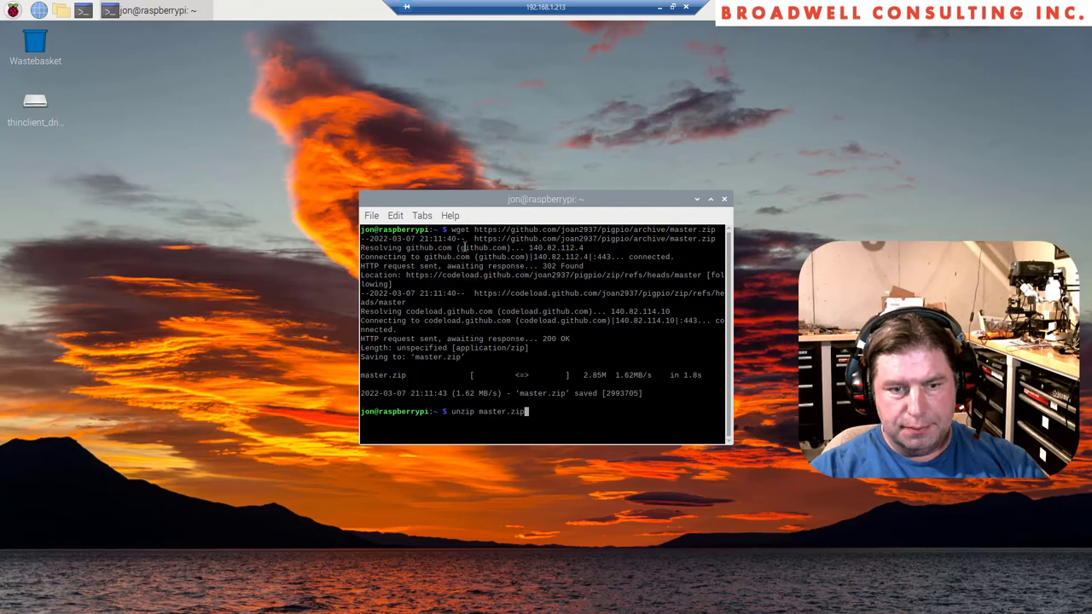
# - Unzip master.zip, enter pigpio-master/ and build it with sudo make
pyautogui.press('Return')
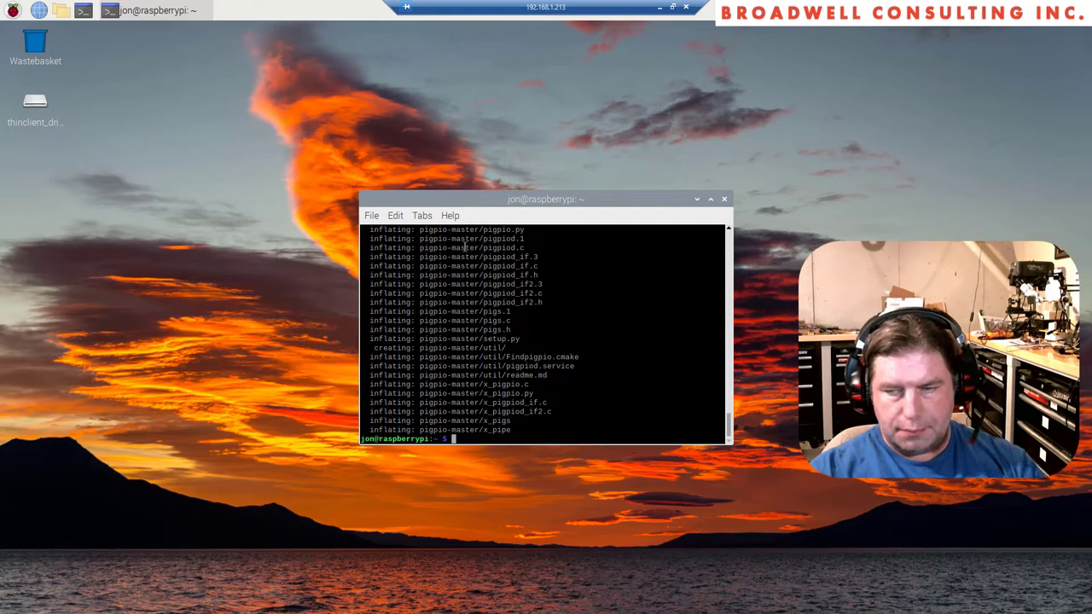
pyautogui.write('cd pigpio-master/')
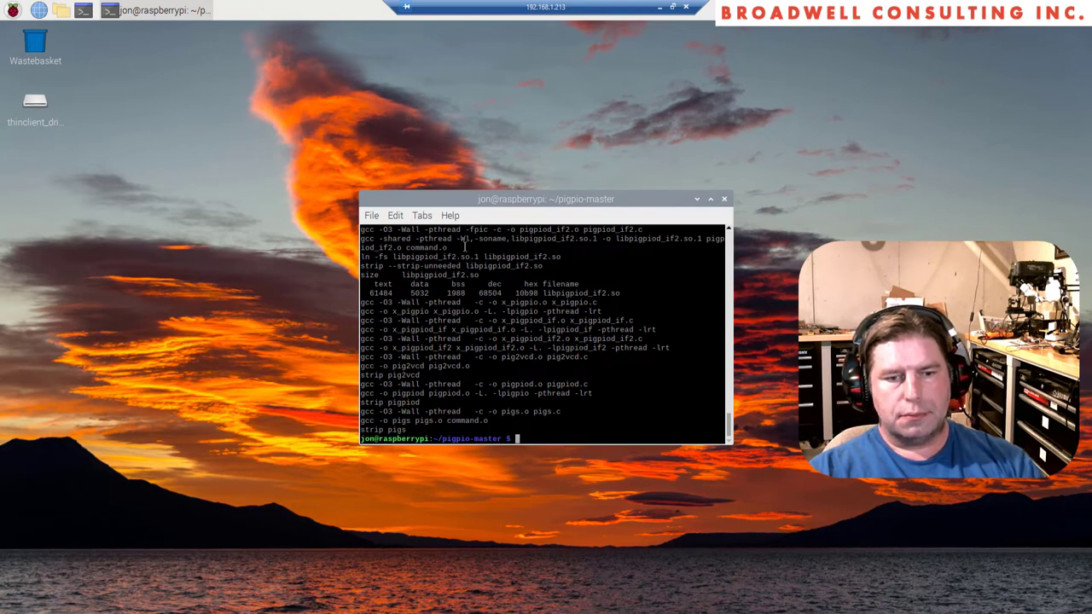
pyautogui.write('sudo make')
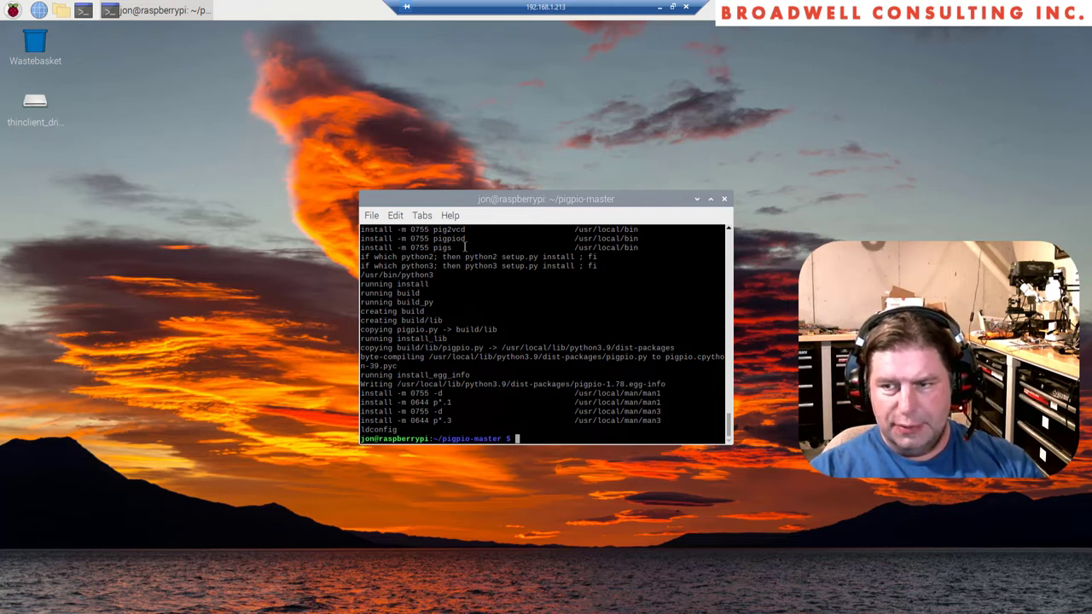
# - Move up two folders and remove the old SerialWombatPythonModule directory
pyautogui.write('cd ..')
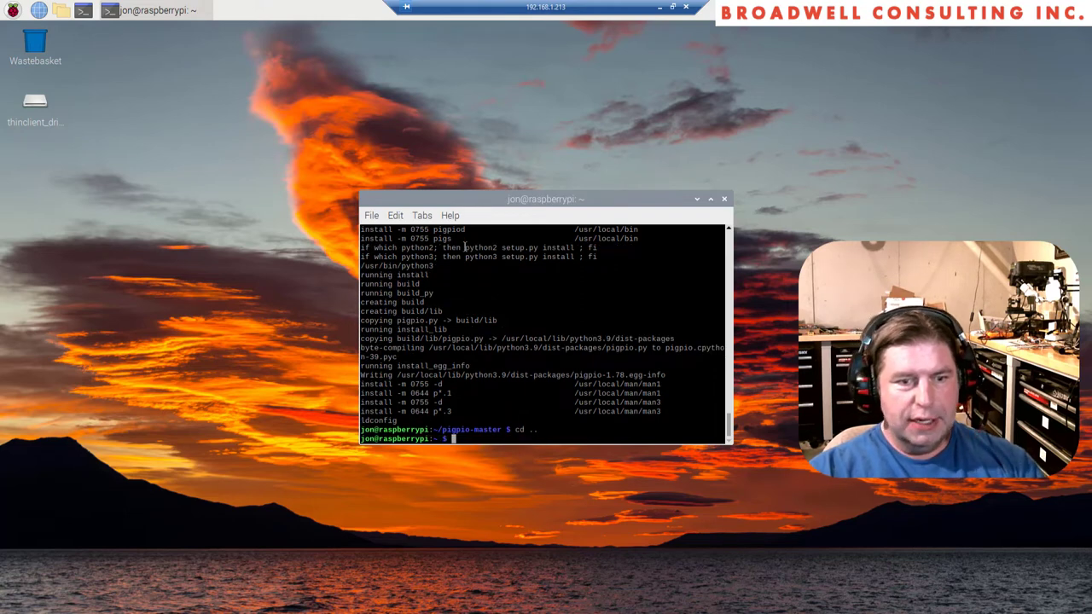
pyautogui.write('cd ..')
pyautogui.write('cd pigpio-master/')
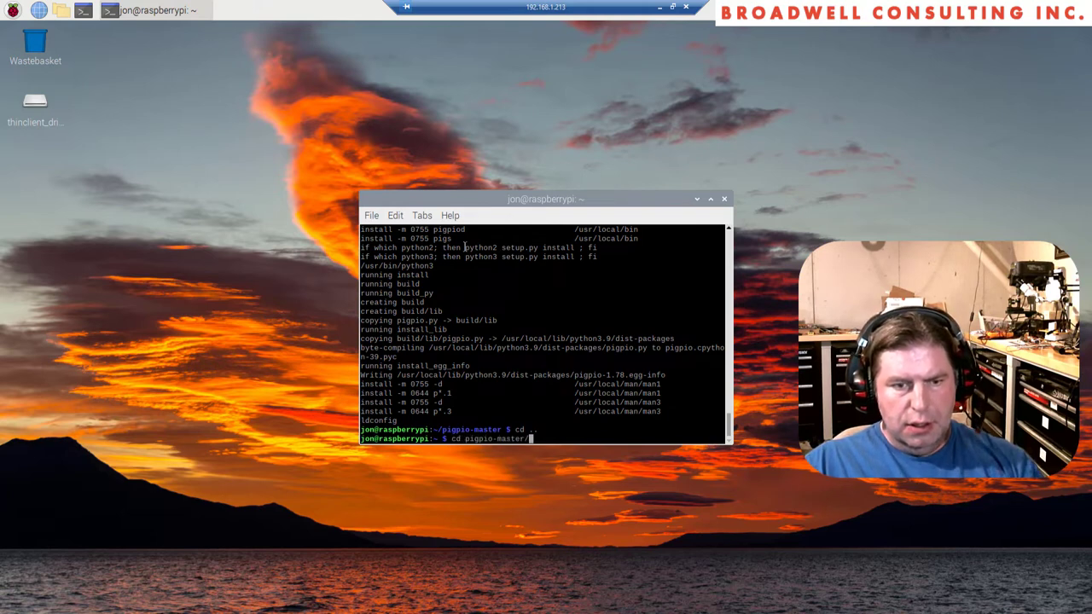
pyautogui.write('wget https://github.com/joan2937/pigpio/archive/master.zip')
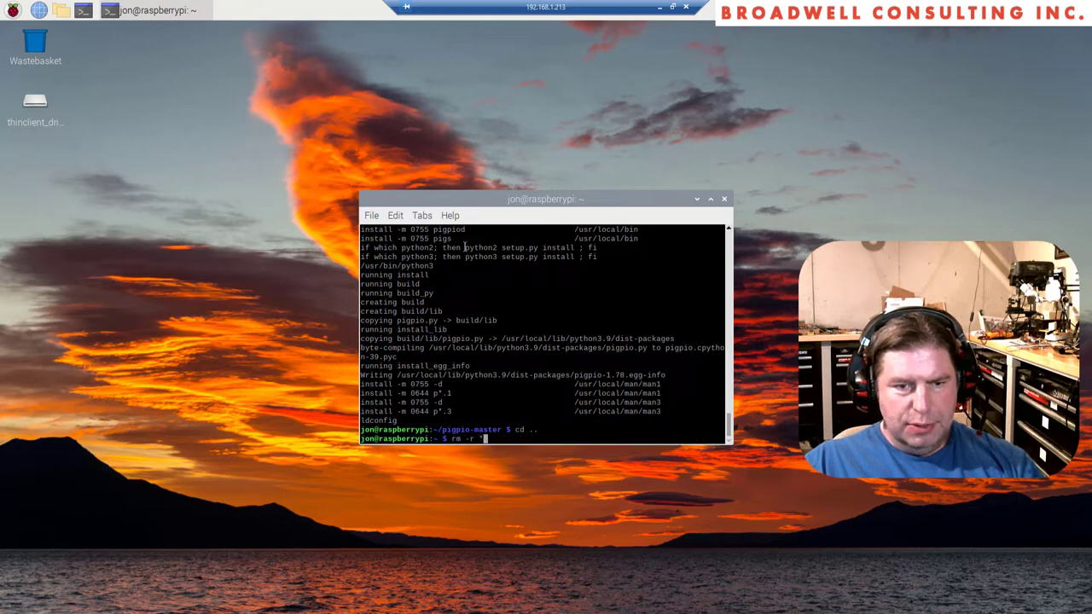
pyautogui.write('rmdir SerialWombatPythonModule/')
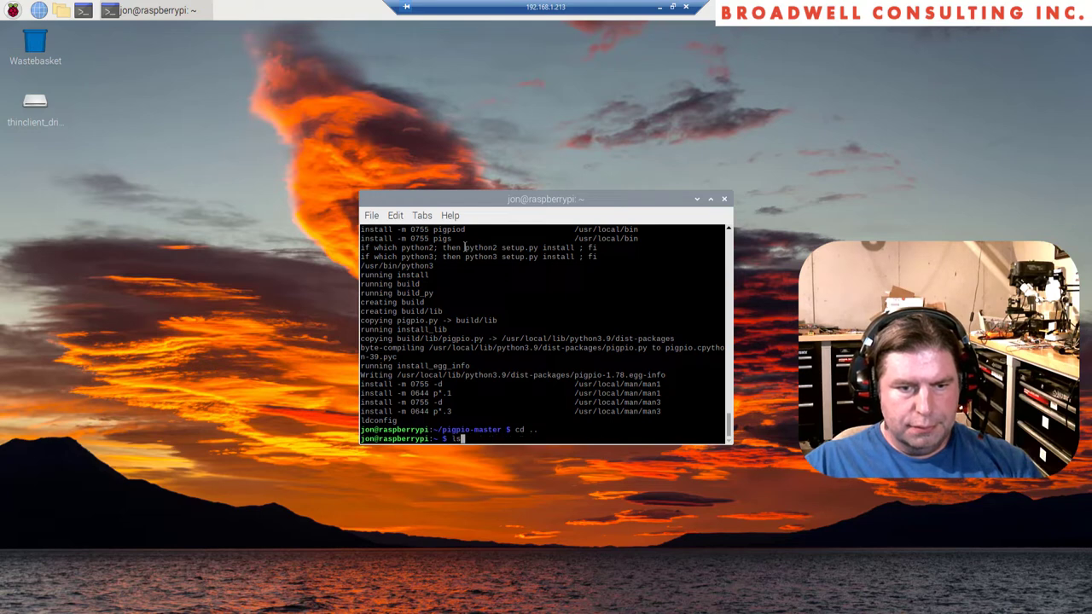
# - Clone BroadwellConsultingInc/SerialWombatPythonModule, enter it and go to the applications menu for Thonny
pyautogui.write('git clone https://github.com/BroadwellConsultingInc/SerialWombatPythonModule')
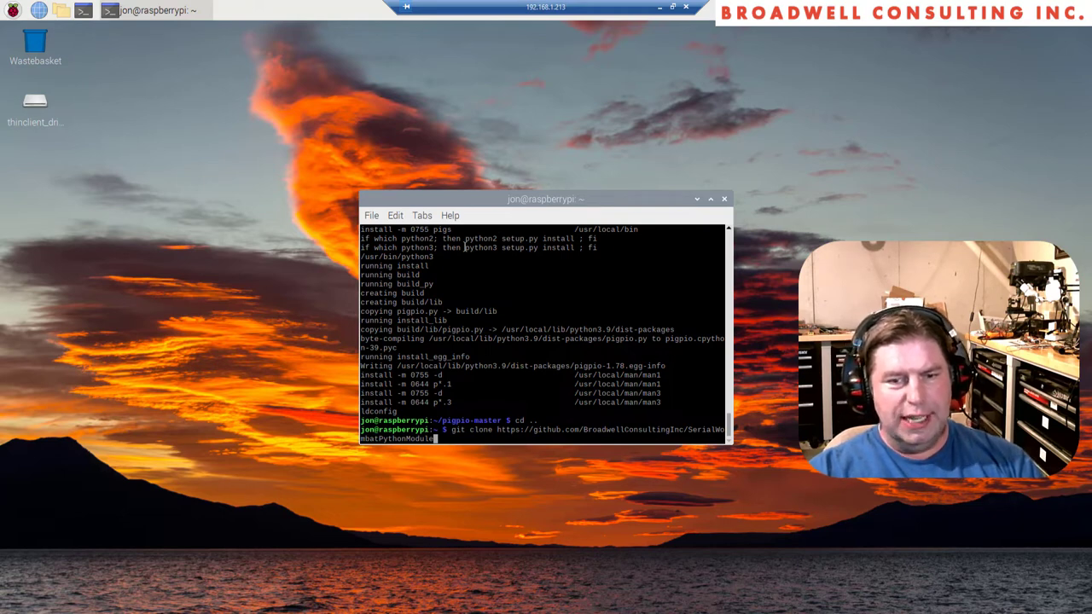
pyautogui.press('Return')
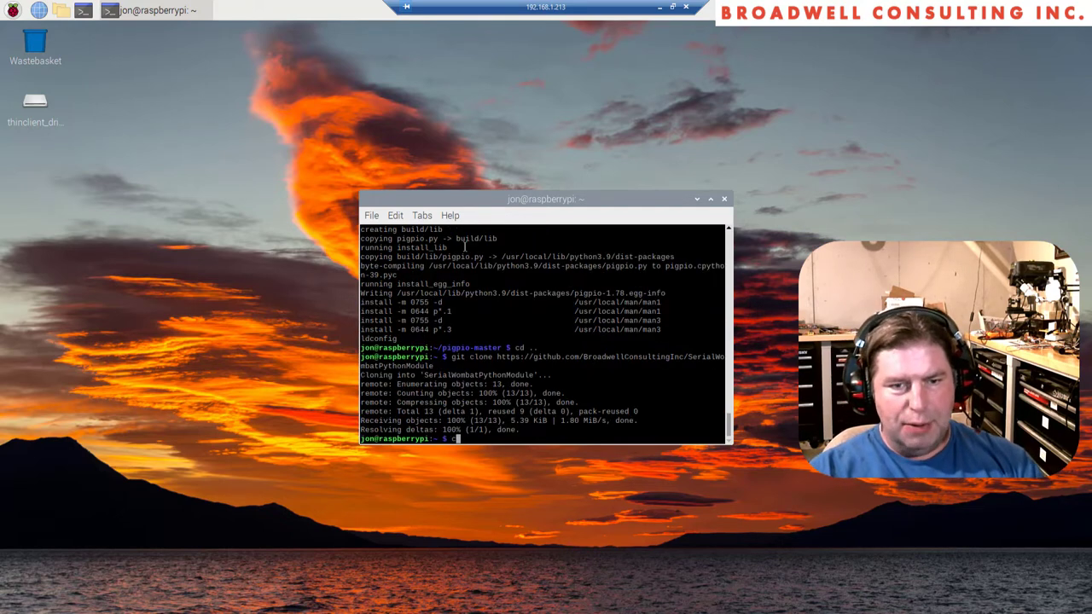
pyautogui.write('cd SerialWombatPythonModule/')
pyautogui.write('ls')
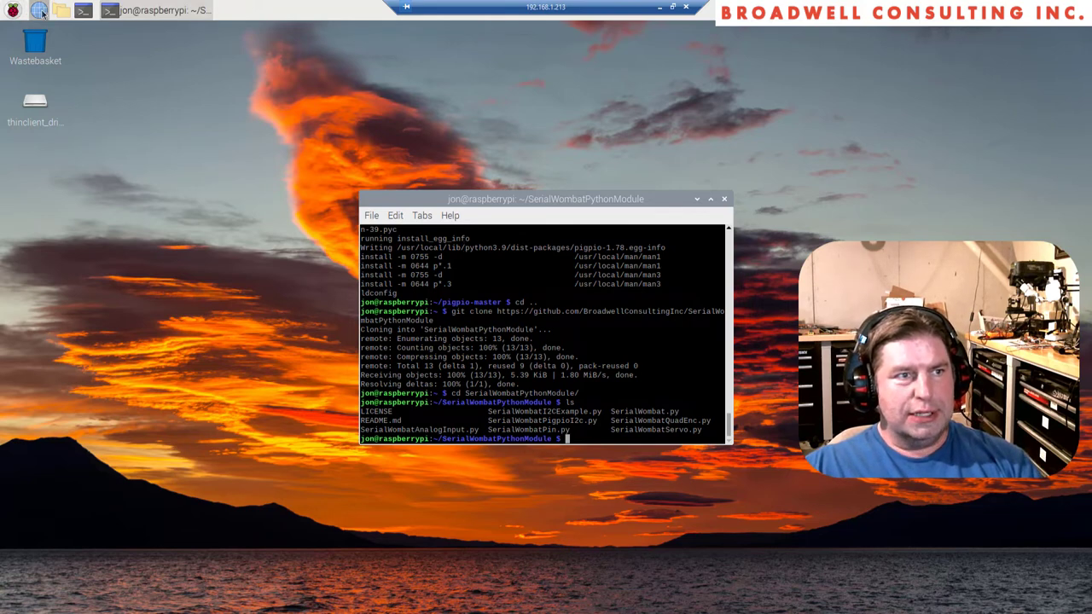
pyautogui.moveTo(10, 12)
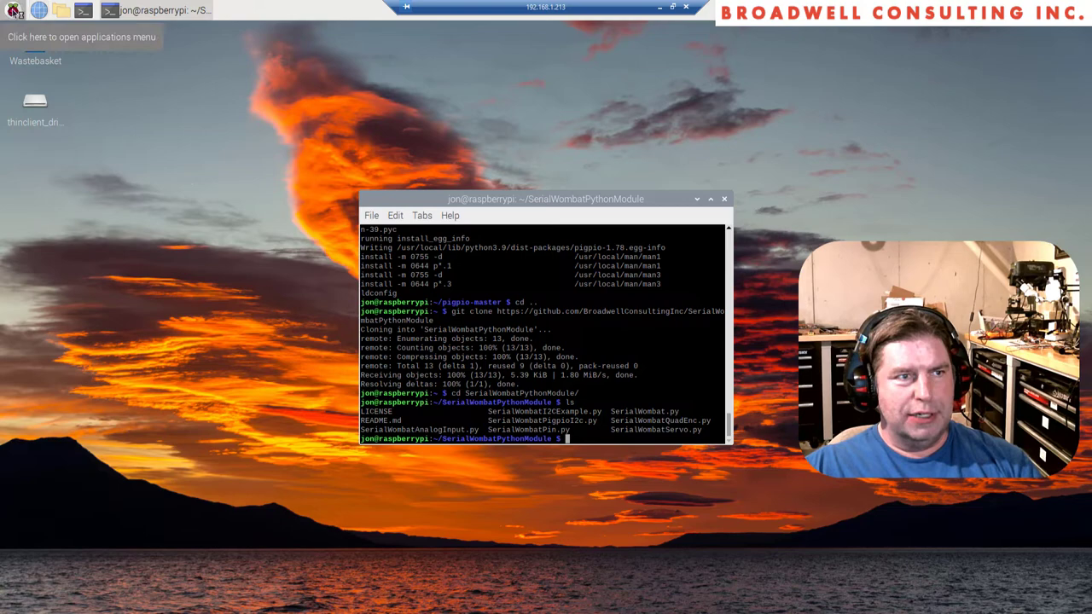
pyautogui.click(38, 12)
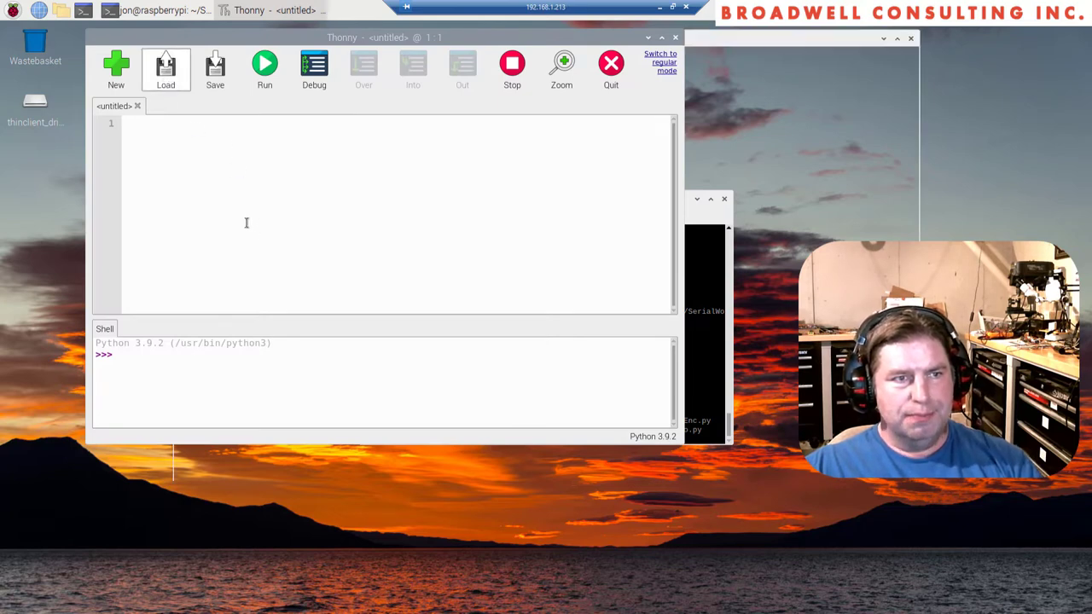
# - Load SerialWombatI2CExample.py from the SerialWombatPythonModule folder into the editor
pyautogui.click(165, 70)
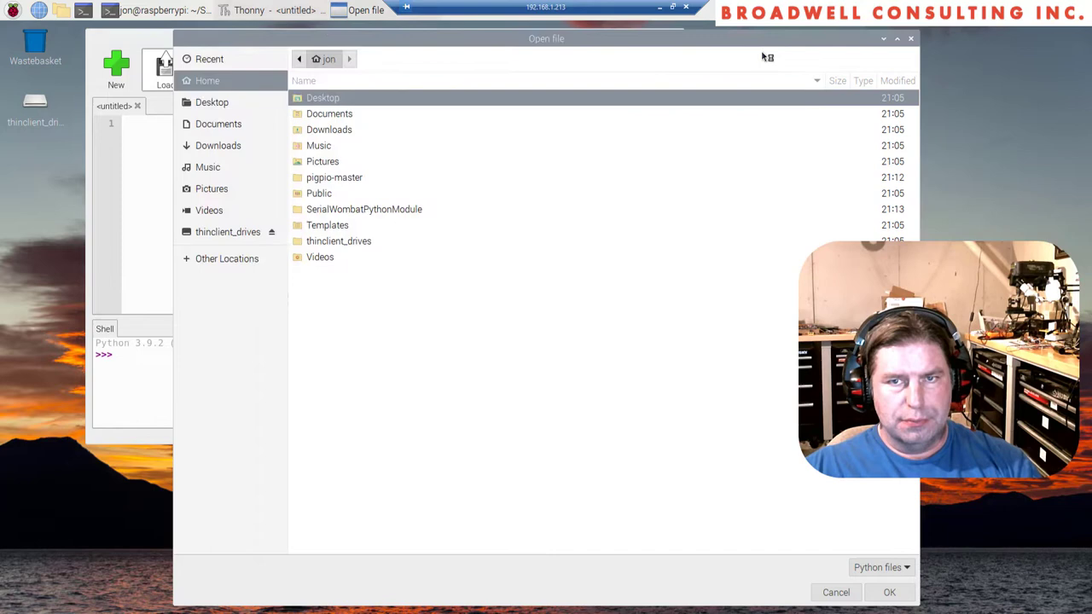
pyautogui.doubleClick(365, 209)
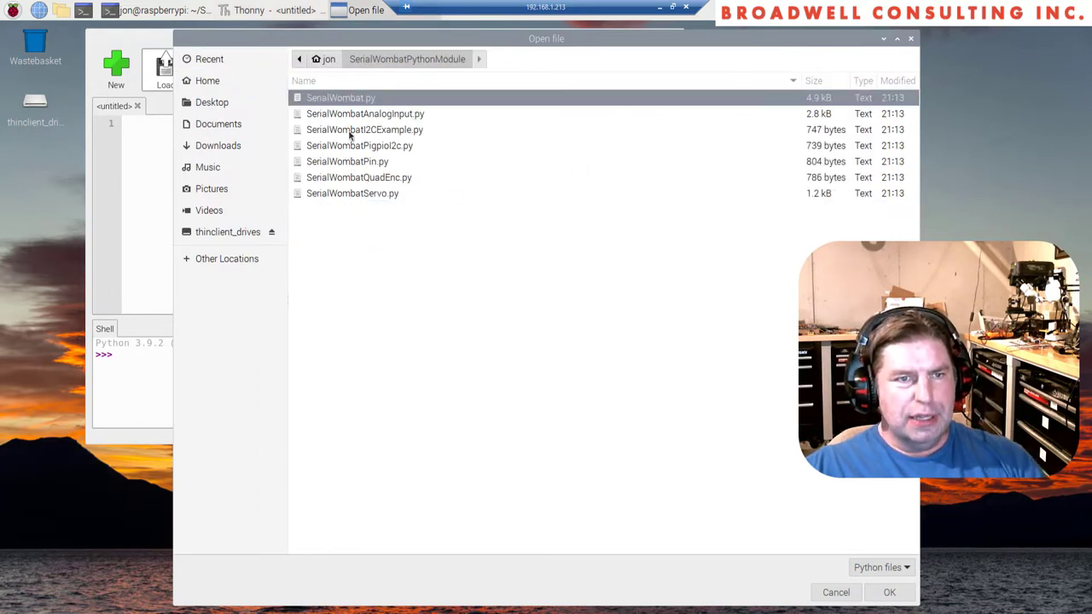
pyautogui.click(365, 129)
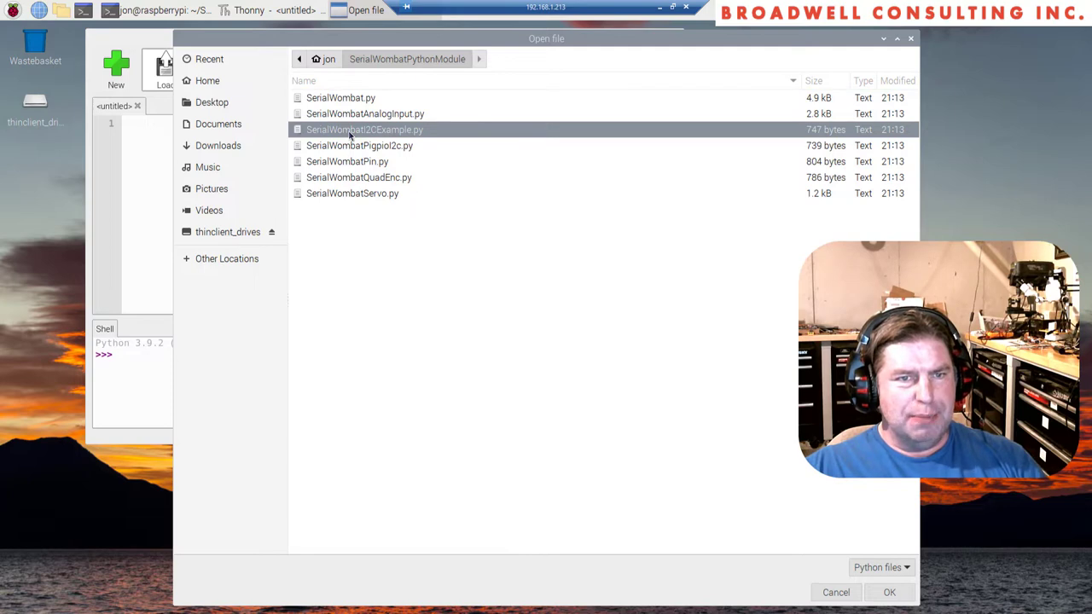
pyautogui.click(888, 594)
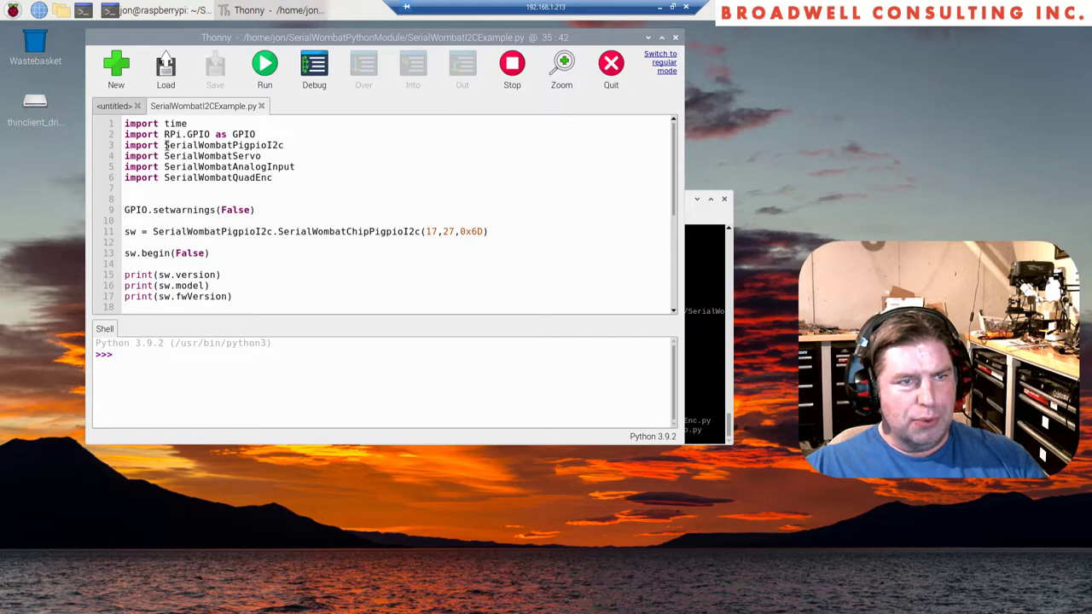
pyautogui.doubleClick(224, 145)
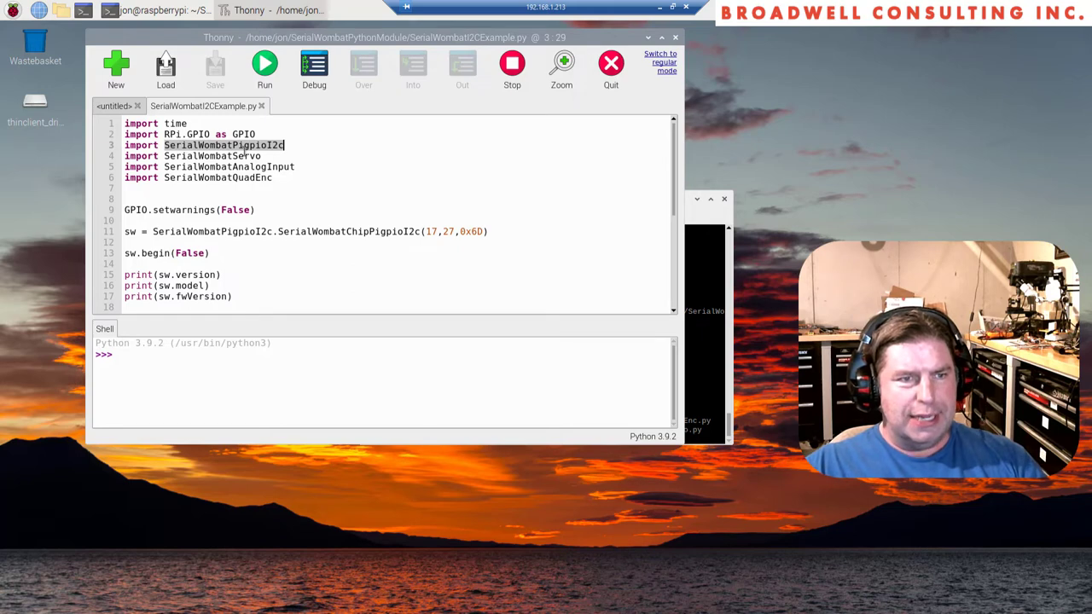
pyautogui.scroll(-3)
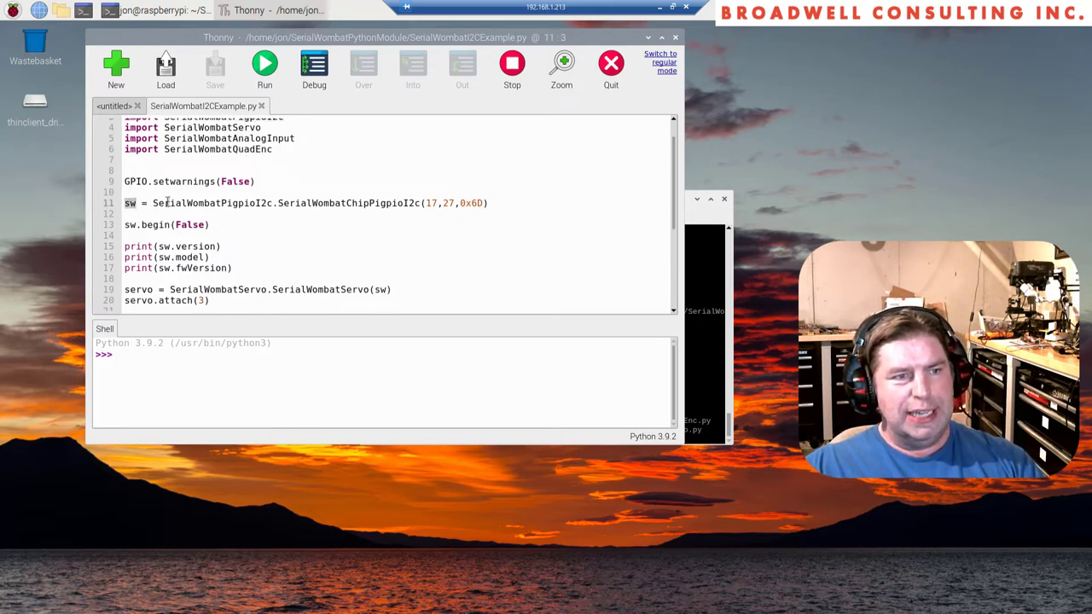
pyautogui.moveTo(154, 203); pyautogui.dragTo(311, 203)
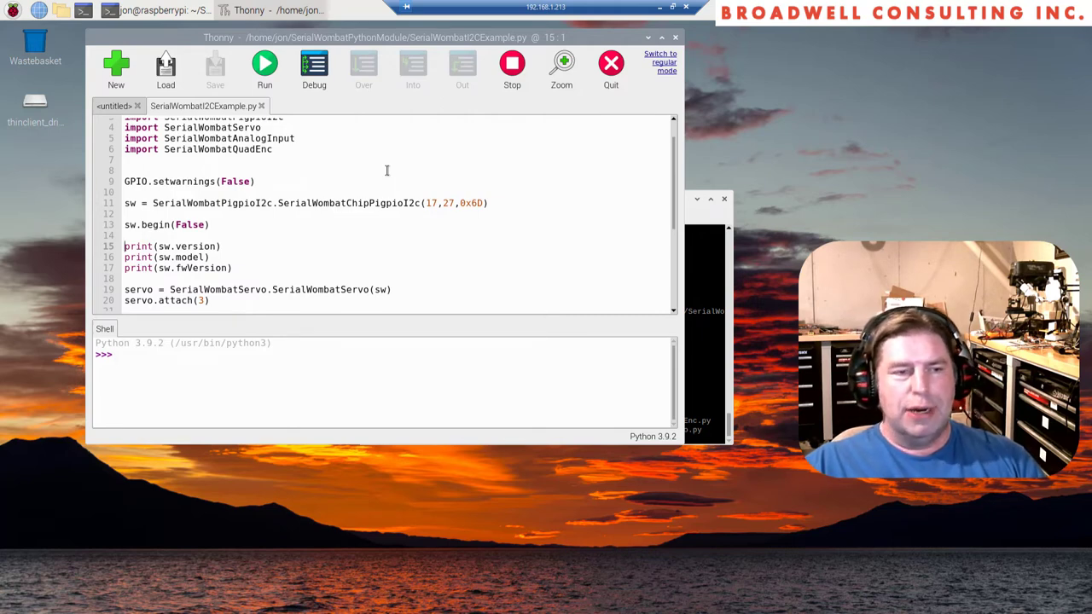
pyautogui.moveTo(378, 169)
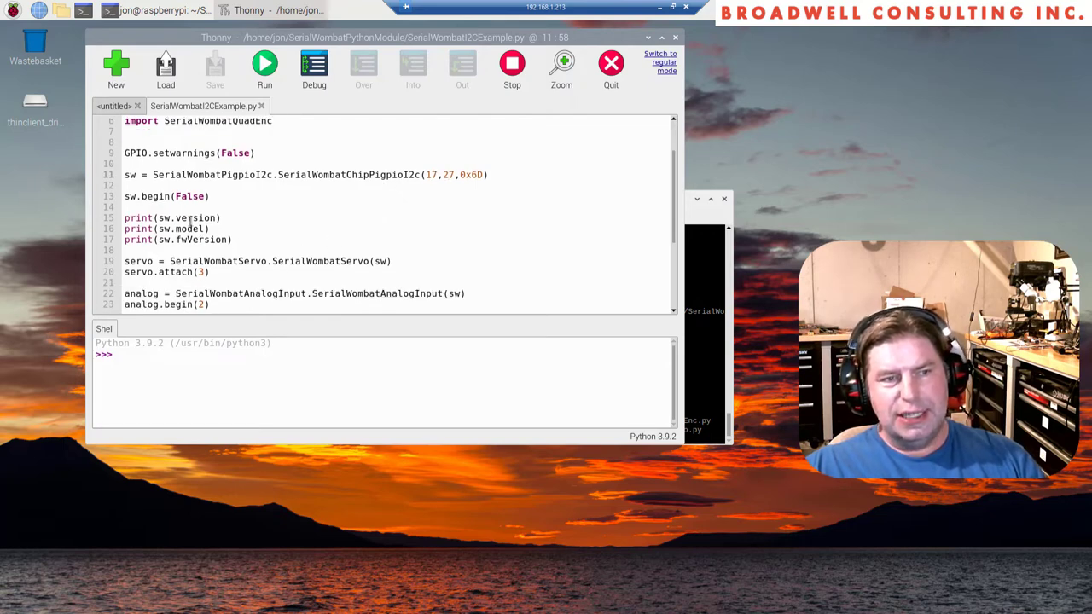
pyautogui.scroll(-3)
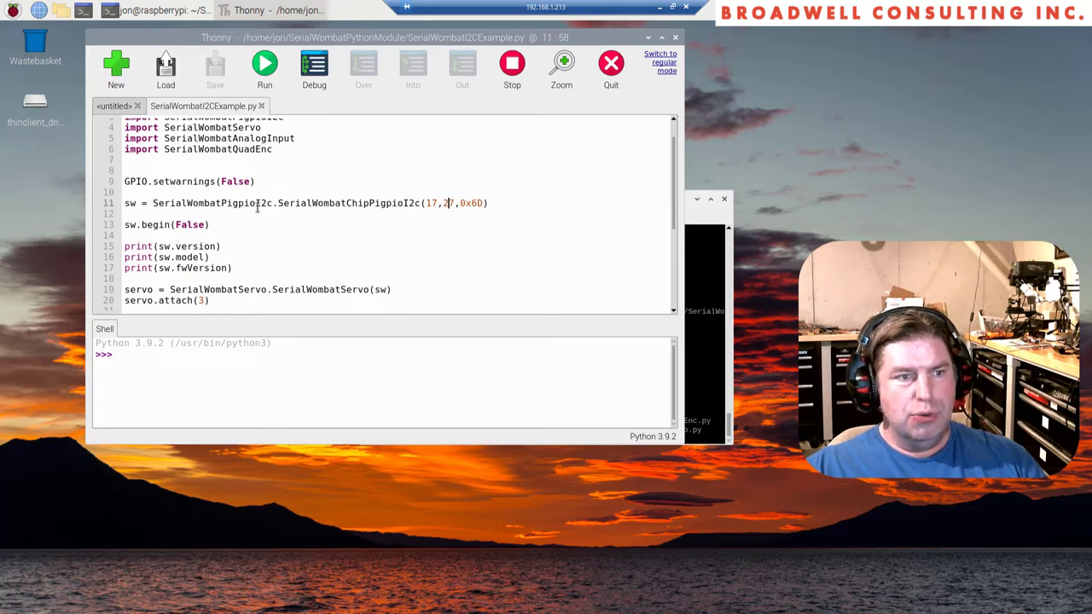
pyautogui.scroll(-3)
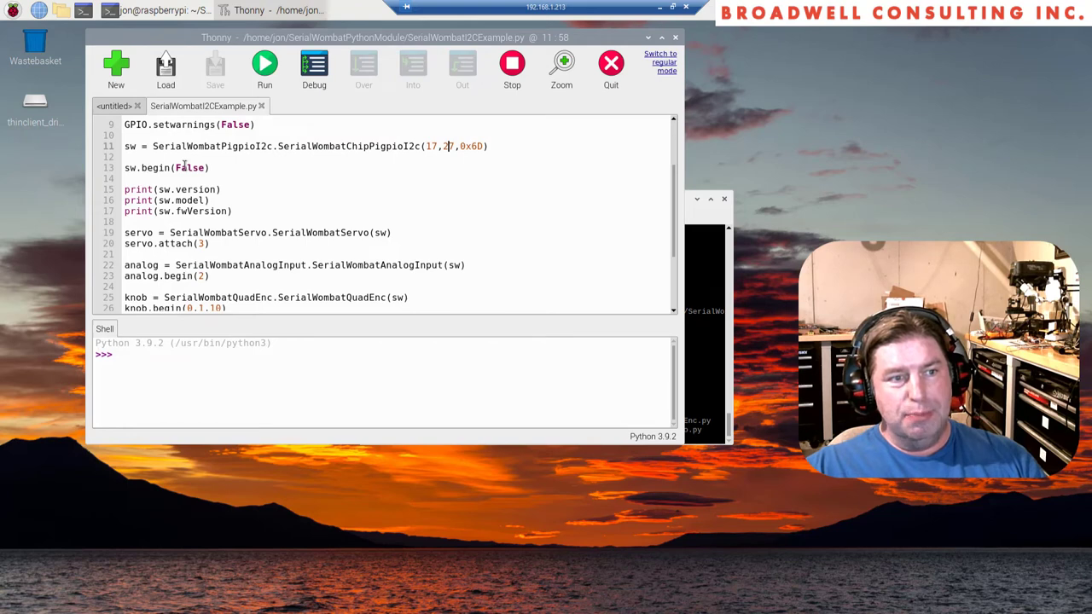
pyautogui.scroll(-3)
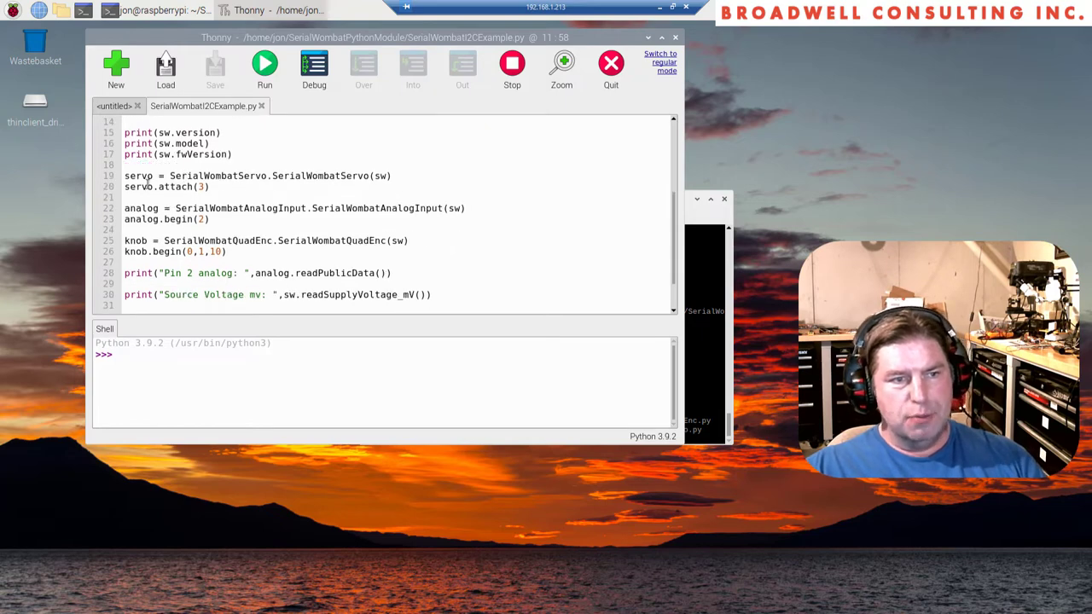
pyautogui.doubleClick(138, 175)
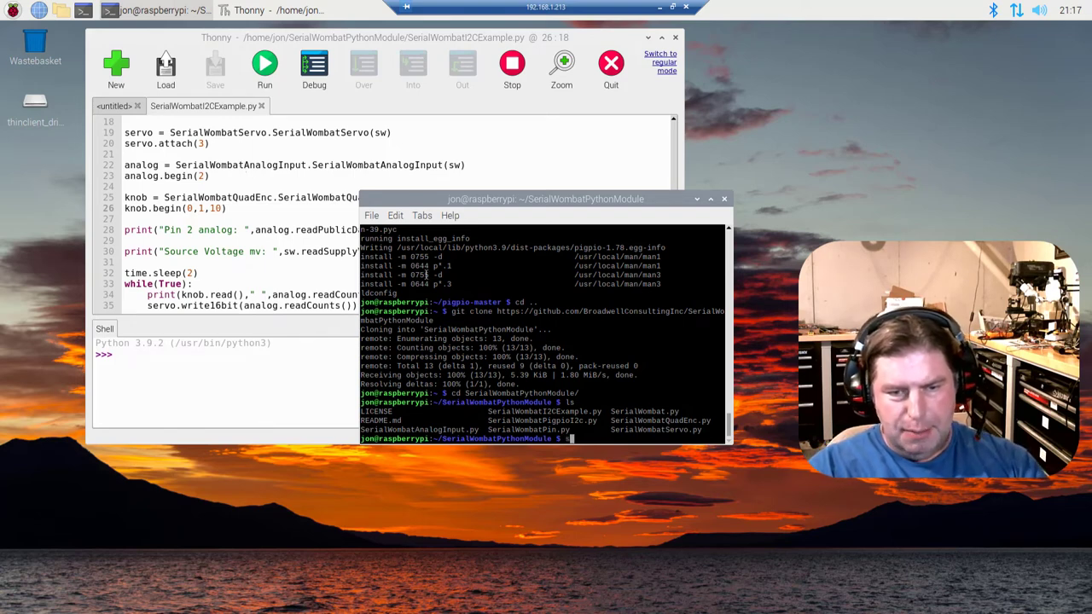
# - Start the pigpio daemon with sudo pigpiod
pyautogui.write('sudo')
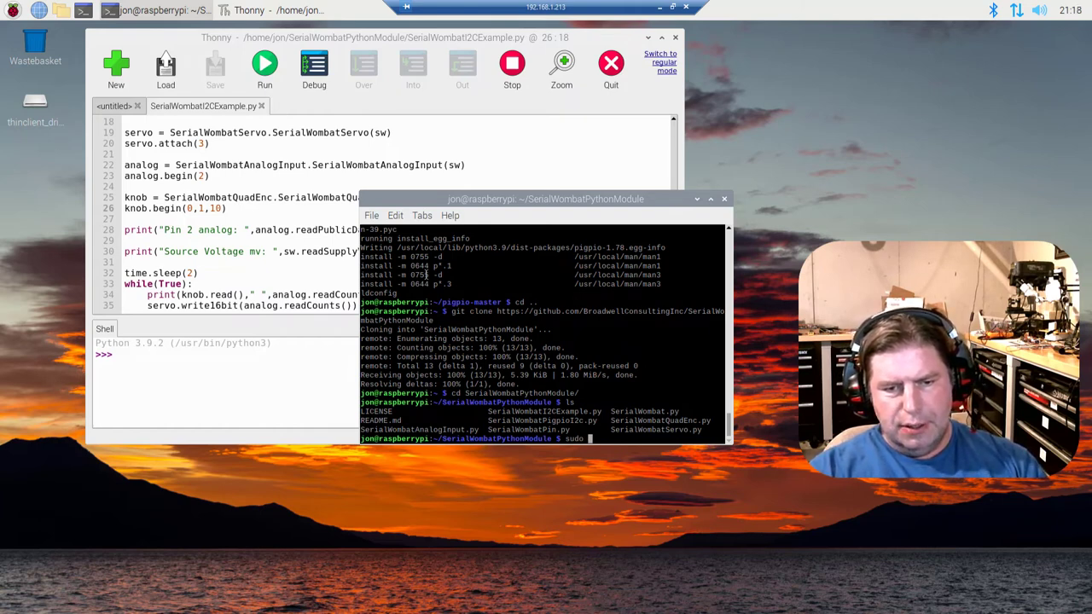
pyautogui.write('pigpiod')
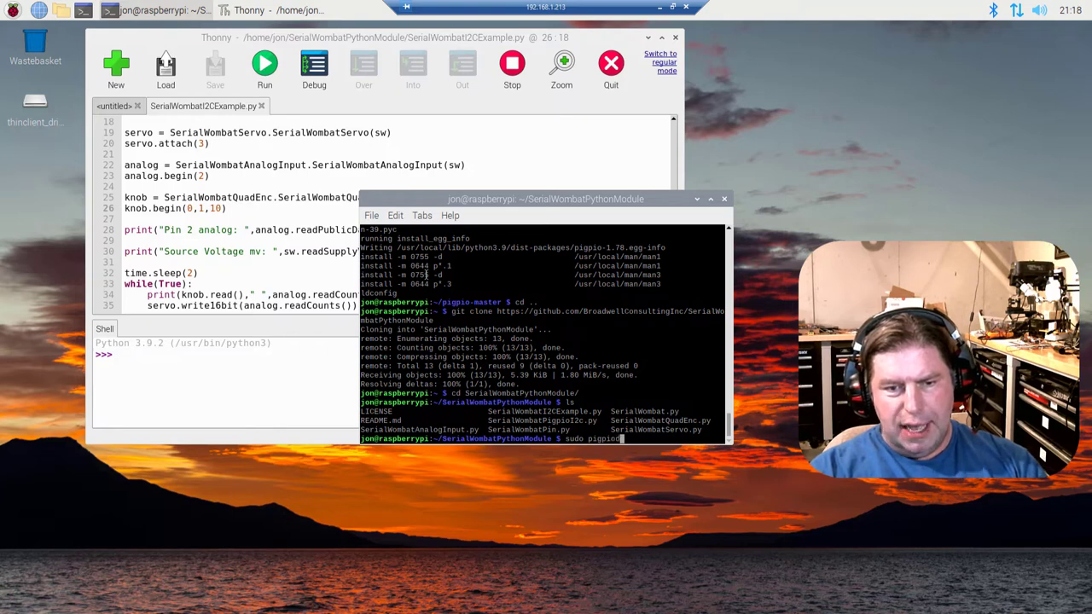
pyautogui.press('Return')
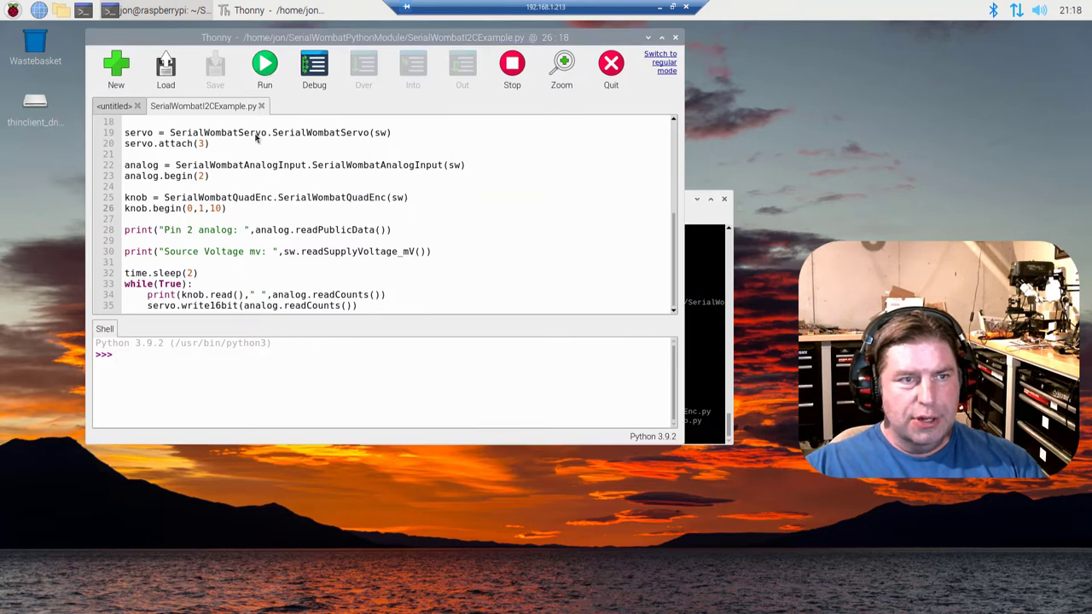
# - Run SerialWombatI2CExample.py so the shell prints knob and analog readings
pyautogui.click(264, 63)
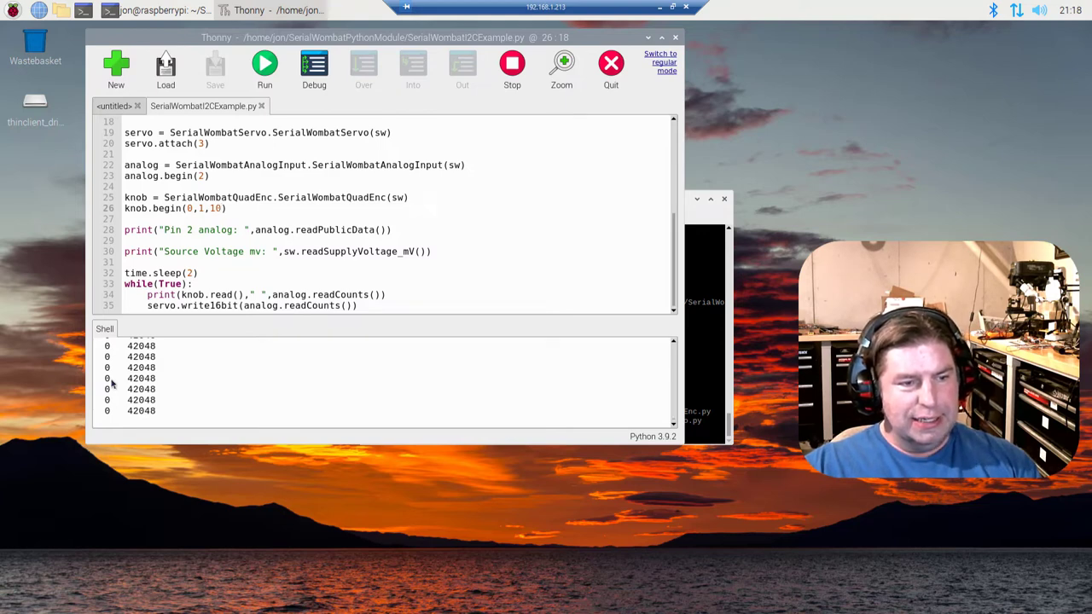
pyautogui.moveTo(151, 389)
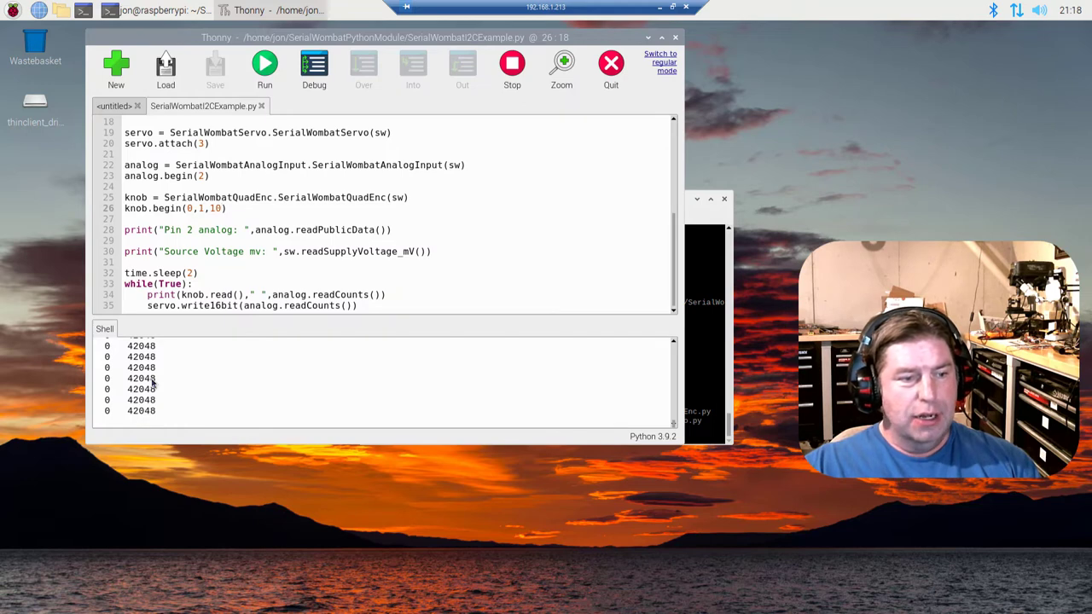
pyautogui.moveTo(167, 391)
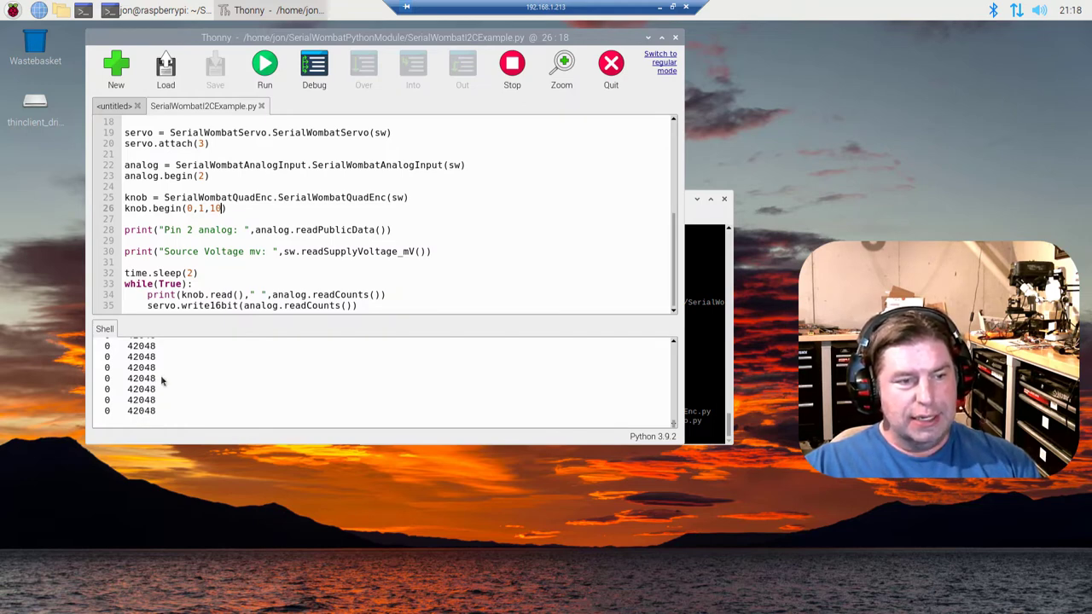
pyautogui.moveTo(246, 352)
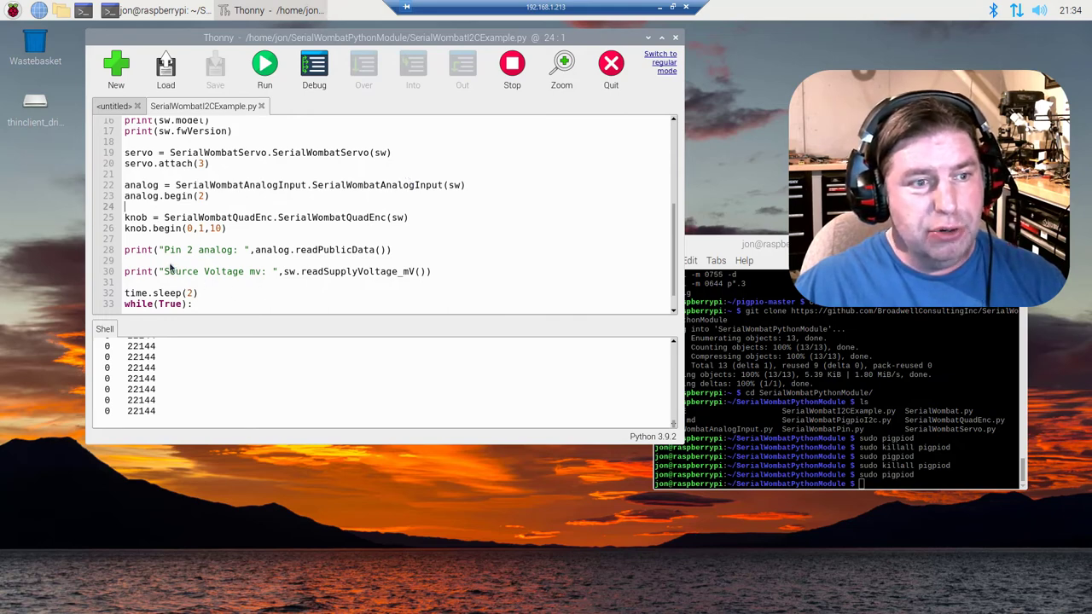
pyautogui.moveTo(450, 157)
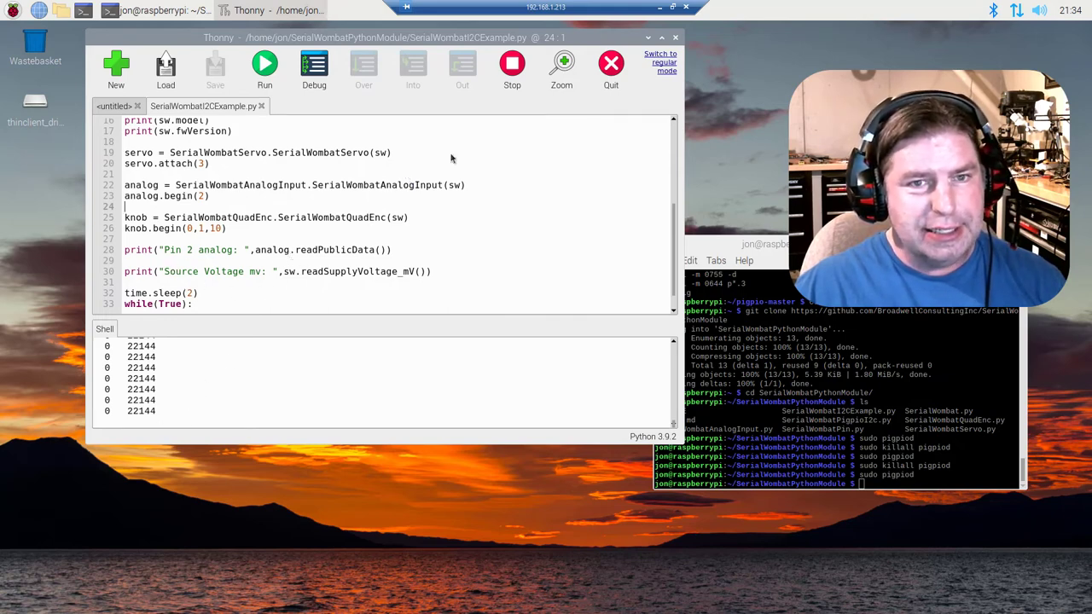
# - Stop the example and rerun it, hitting the 'GPIO already in use' error
pyautogui.click(512, 67)
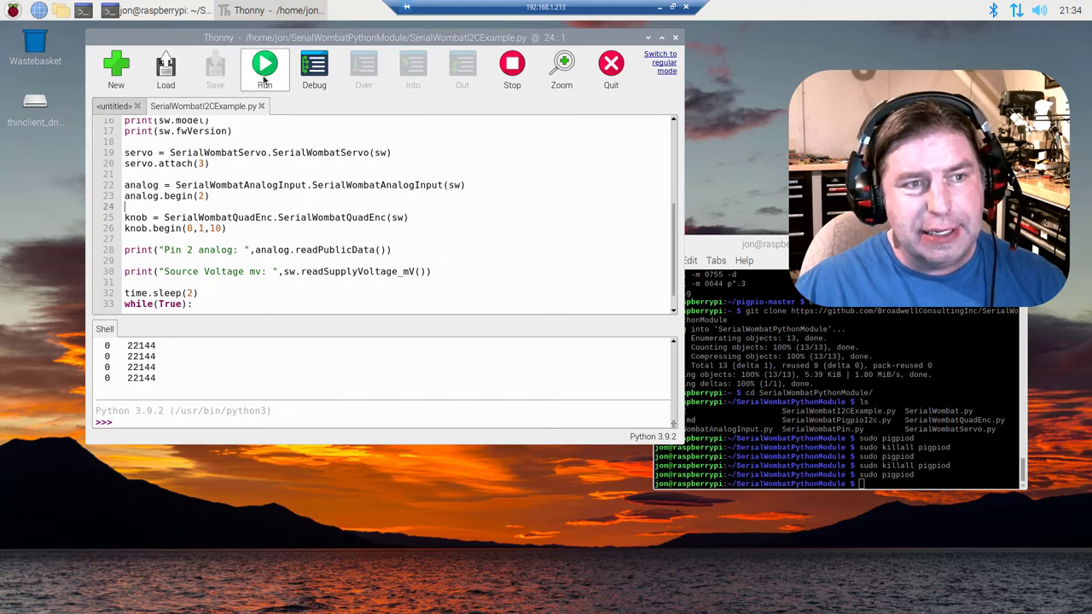
pyautogui.click(267, 65)
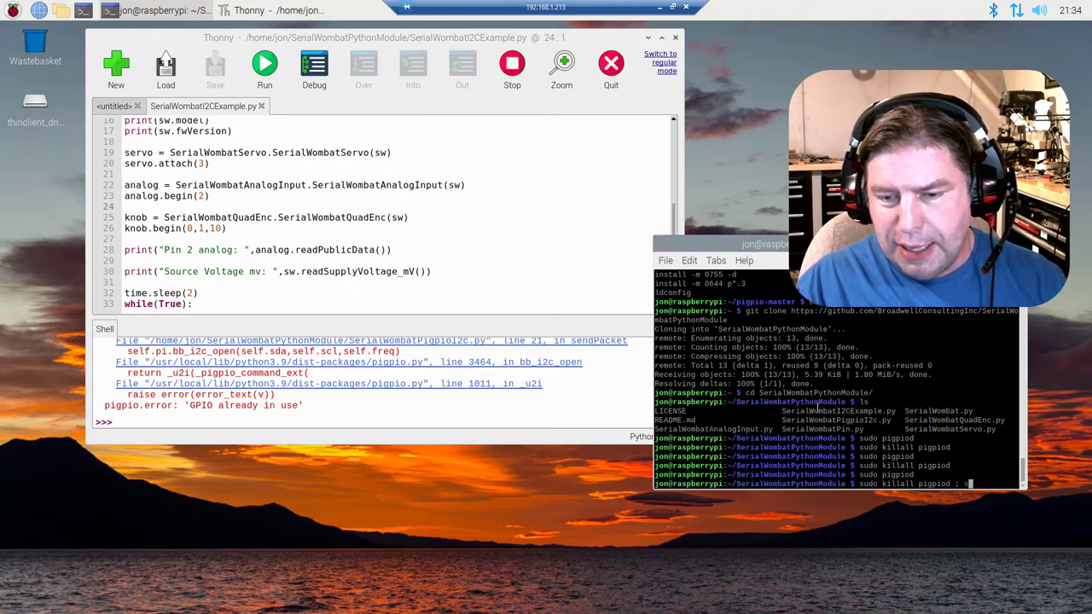
# - Run sudo killall pigpiod ; sudo pigpiod and rerun the example script
pyautogui.write('udo pigpio')
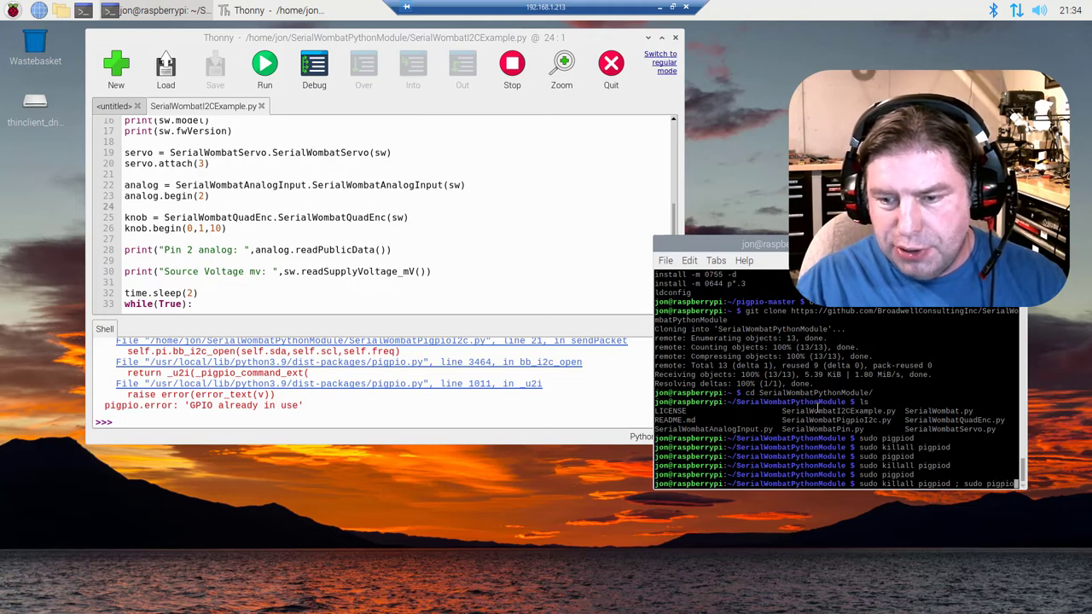
pyautogui.press('Return')
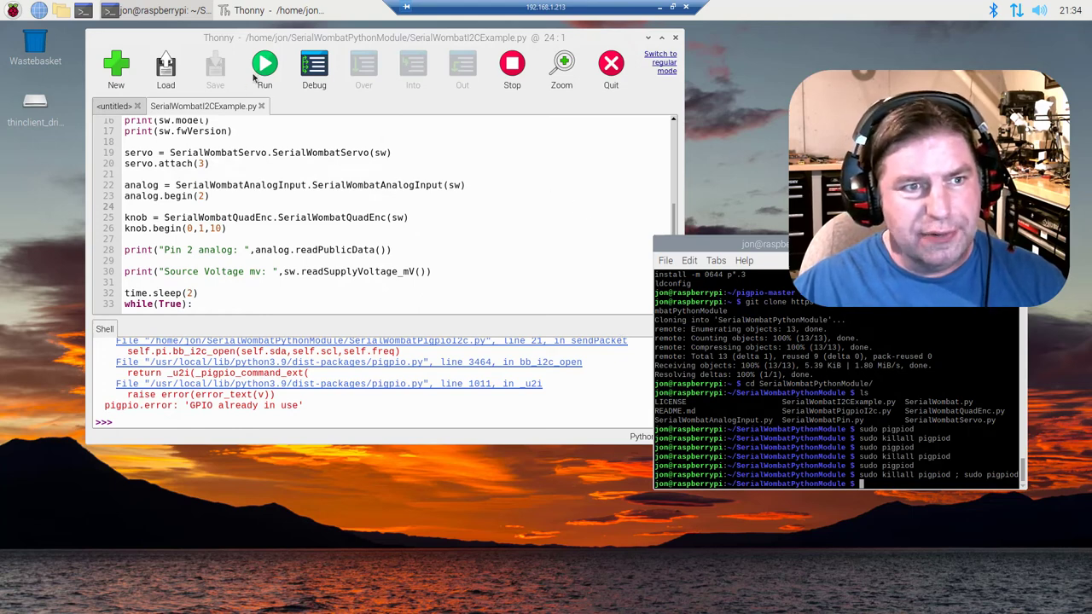
pyautogui.click(266, 64)
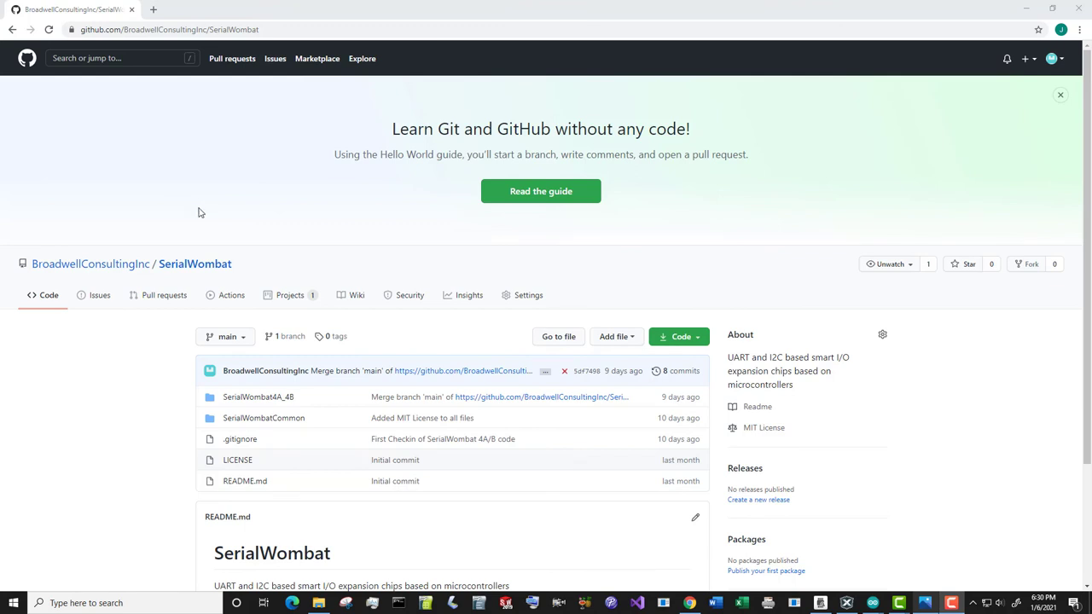
pyautogui.moveTo(181, 225)
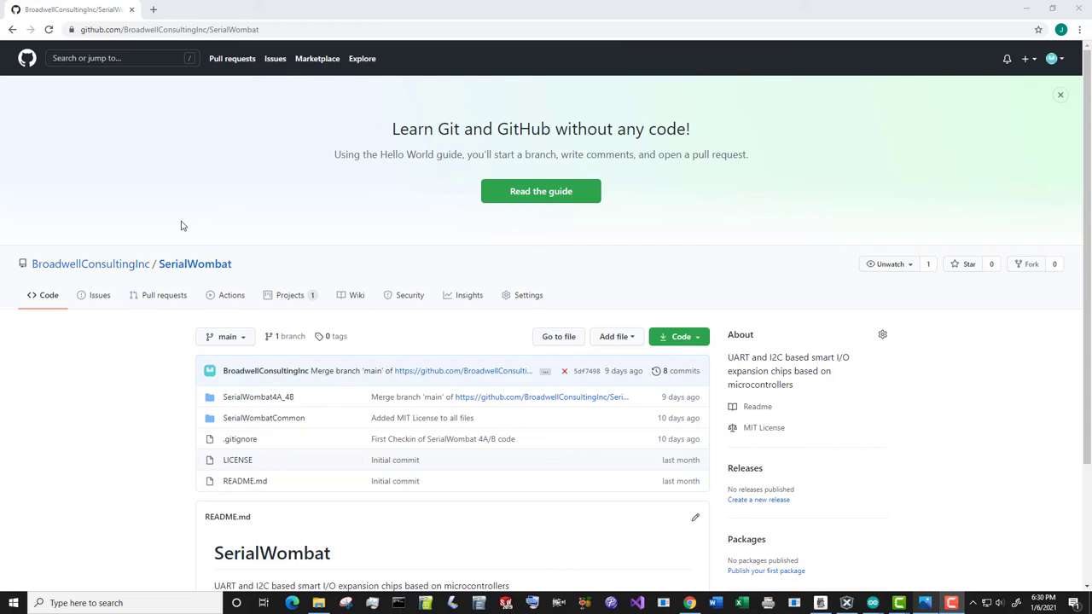
pyautogui.moveTo(157, 212)
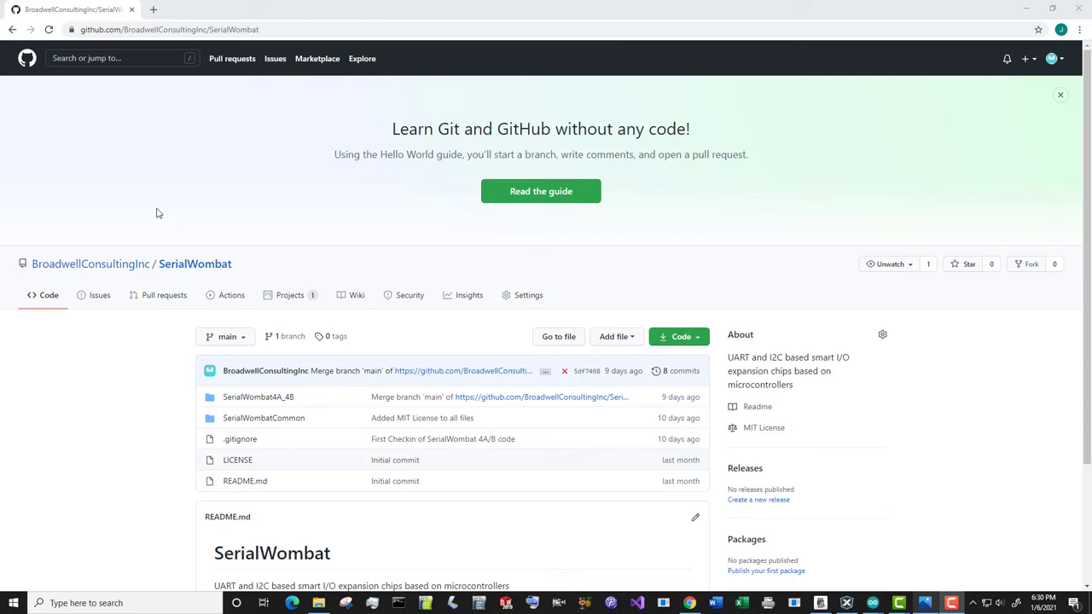